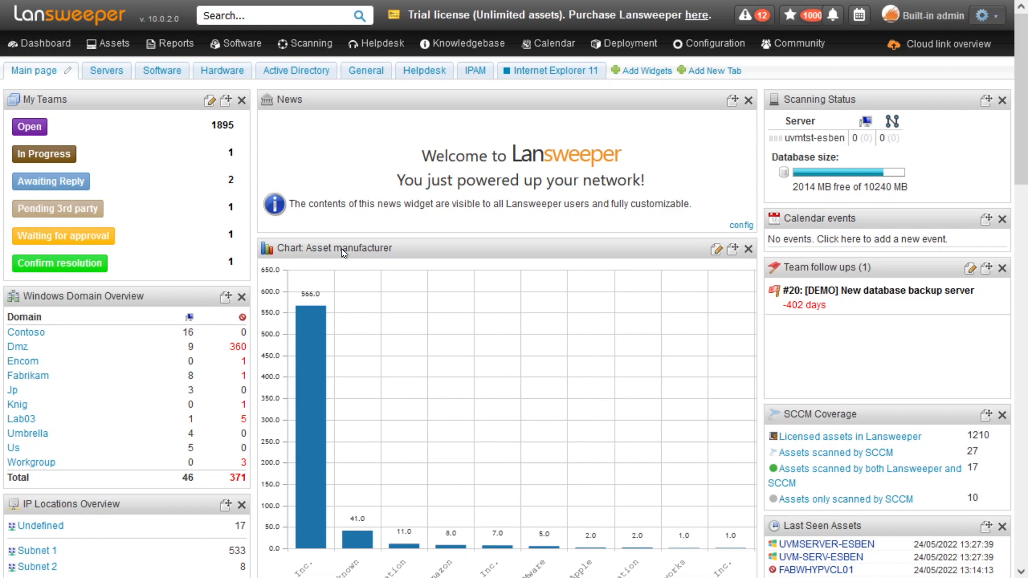
{"action": "mouse_move", "coordinate": [339, 160]}
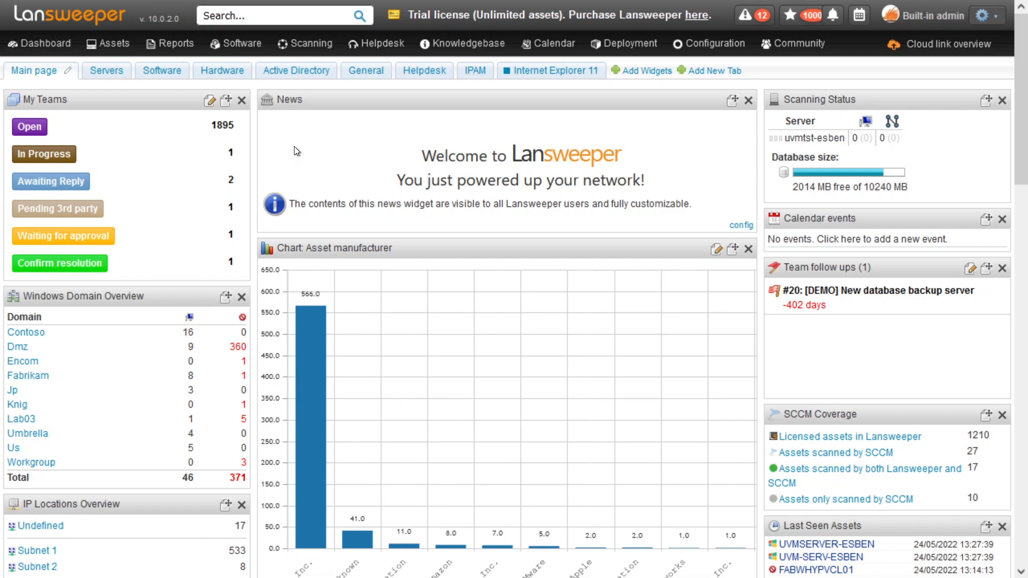
{"action": "mouse_move", "coordinate": [163, 84]}
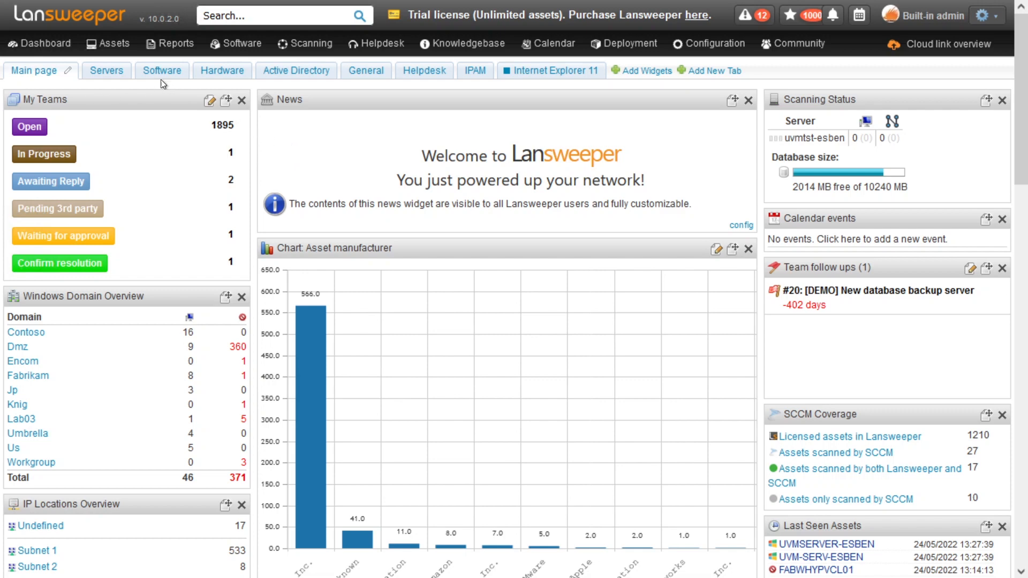
- Filter the full report list by Reporttitle 'IE11' to show the six IE11 reports
{"action": "left_click", "coordinate": [175, 43]}
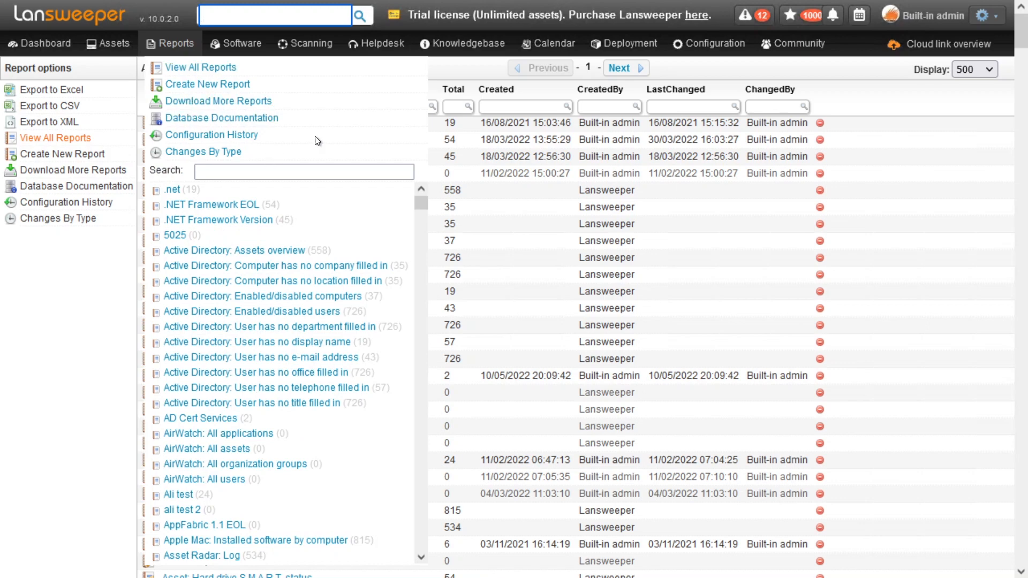
{"action": "left_click", "coordinate": [299, 106]}
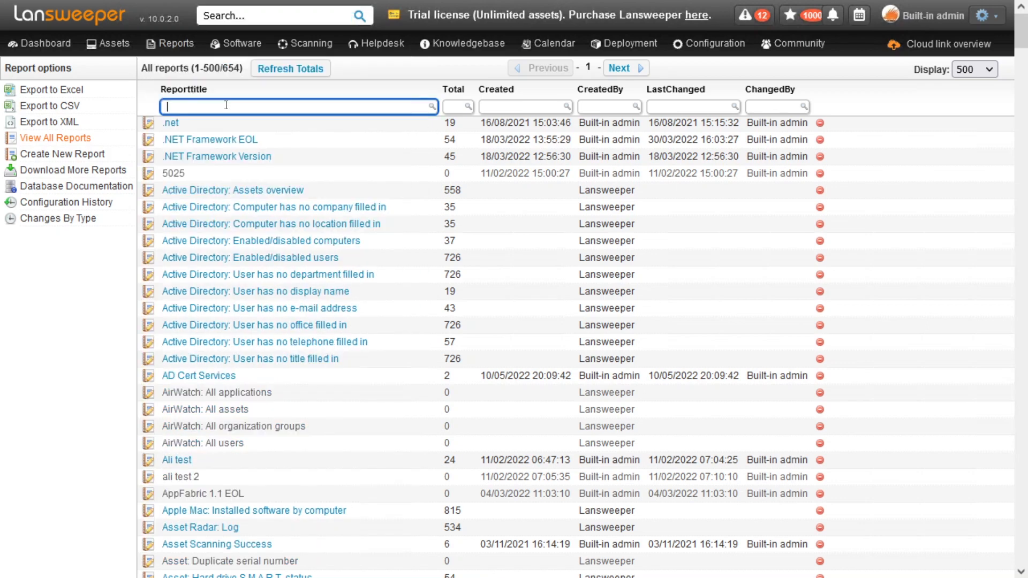
{"action": "type", "text": "IE11"}
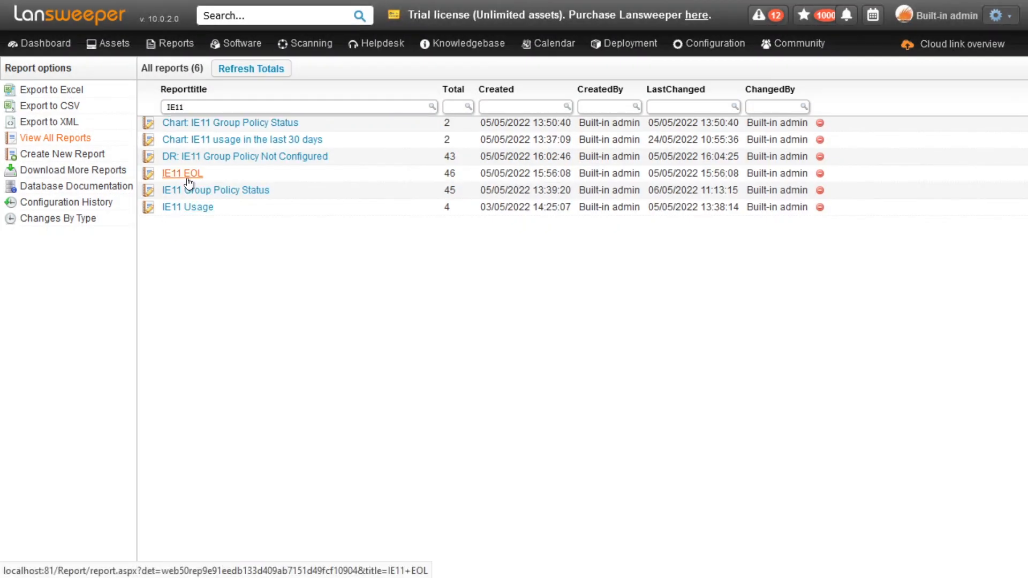
- Review the IE11 EOL report's 46 assets with their IE11 EOL and IE Mode EOL dates
{"action": "left_click", "coordinate": [182, 173]}
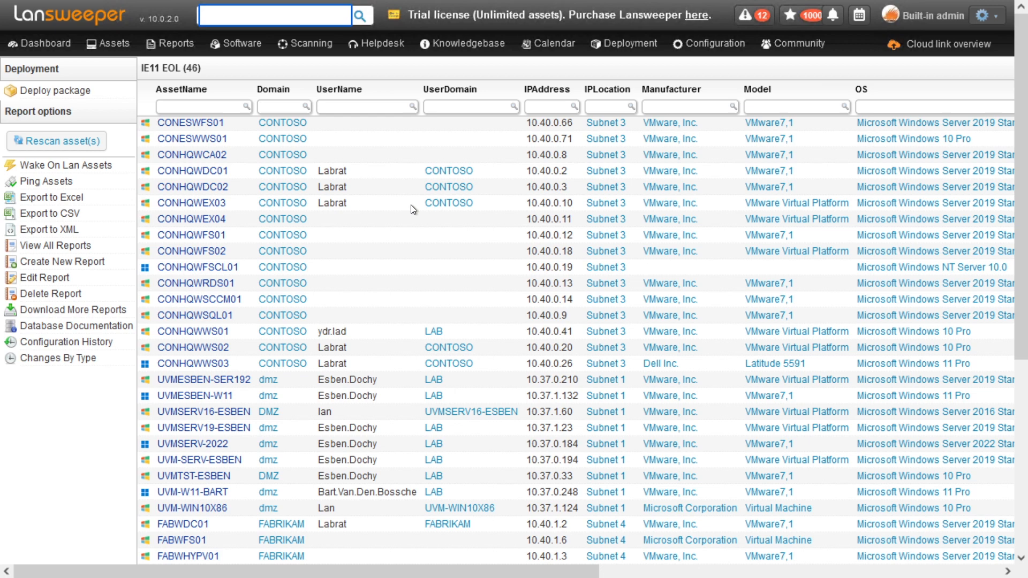
{"action": "mouse_move", "coordinate": [535, 217]}
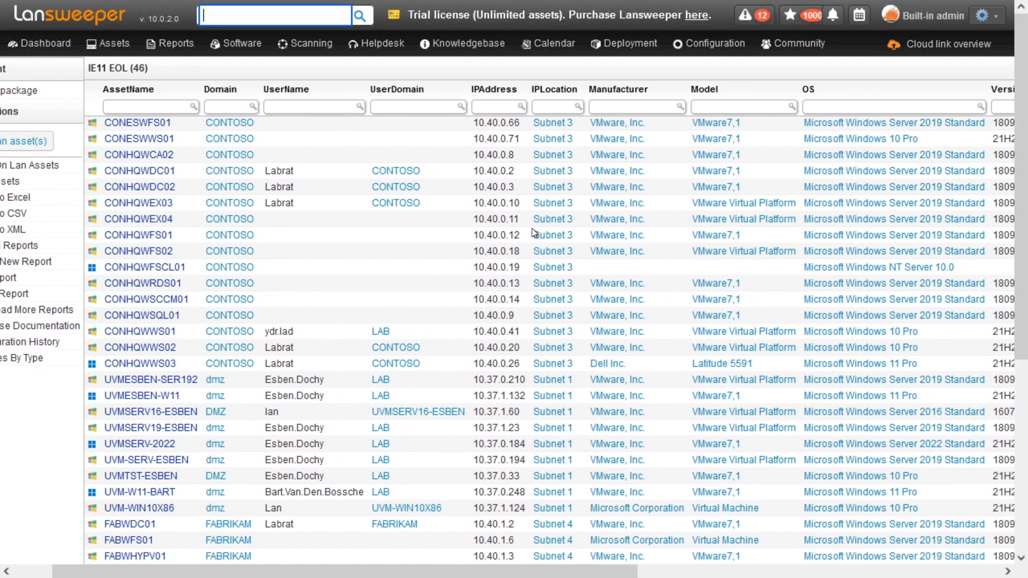
{"action": "scroll", "scroll_direction": "right", "scroll_amount": 3}
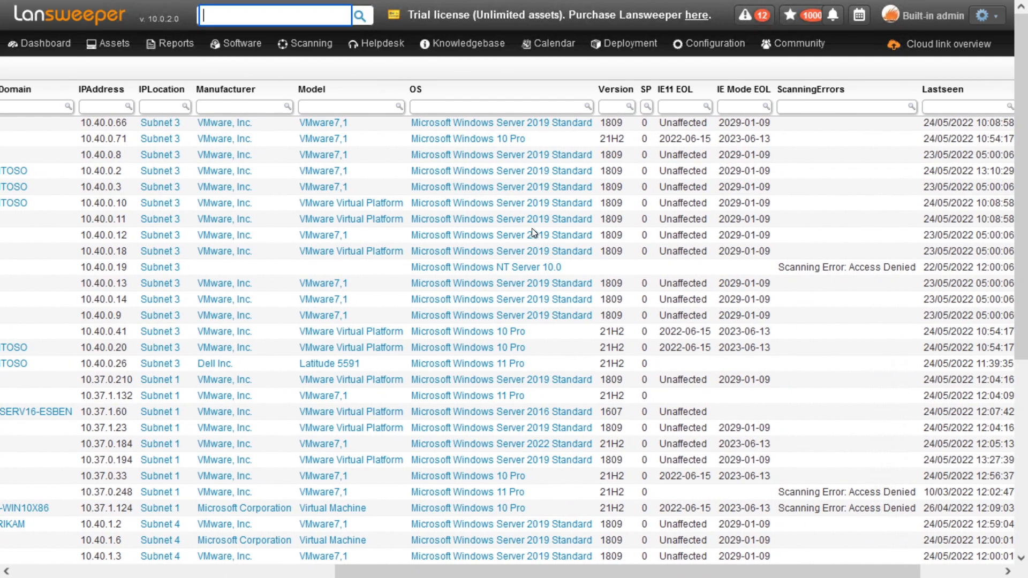
{"action": "mouse_move", "coordinate": [687, 96]}
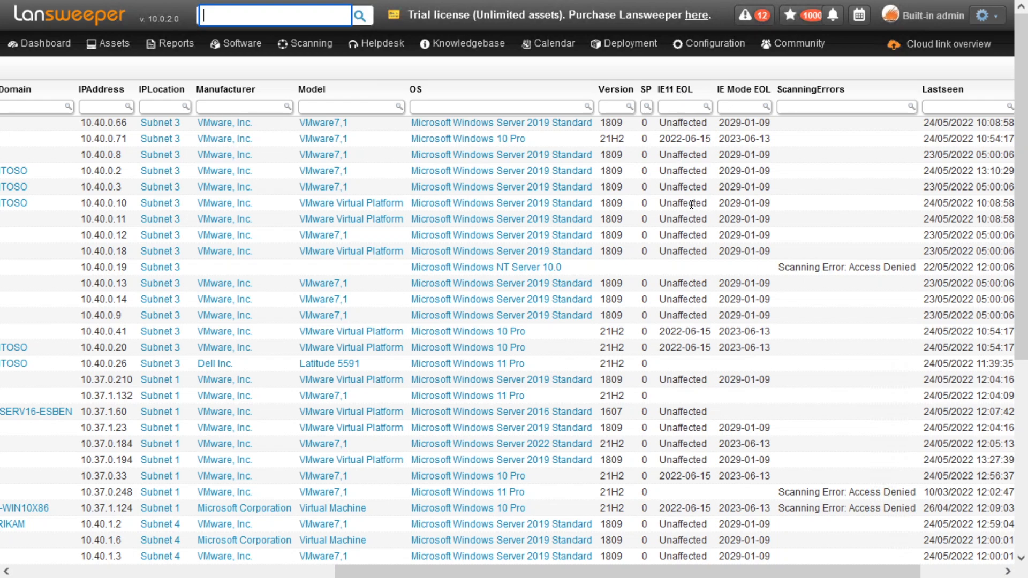
{"action": "mouse_move", "coordinate": [755, 141]}
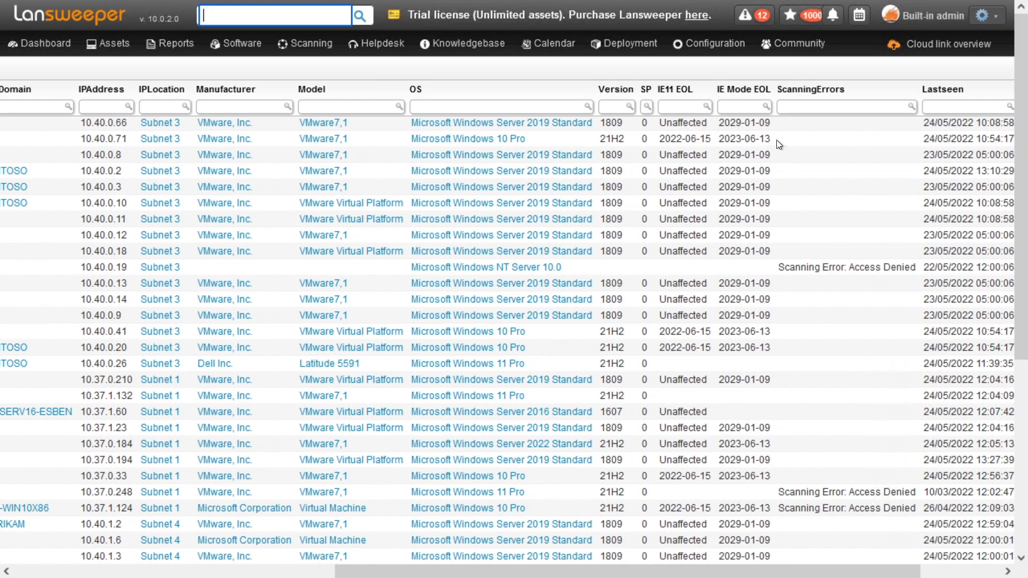
{"action": "mouse_move", "coordinate": [764, 139]}
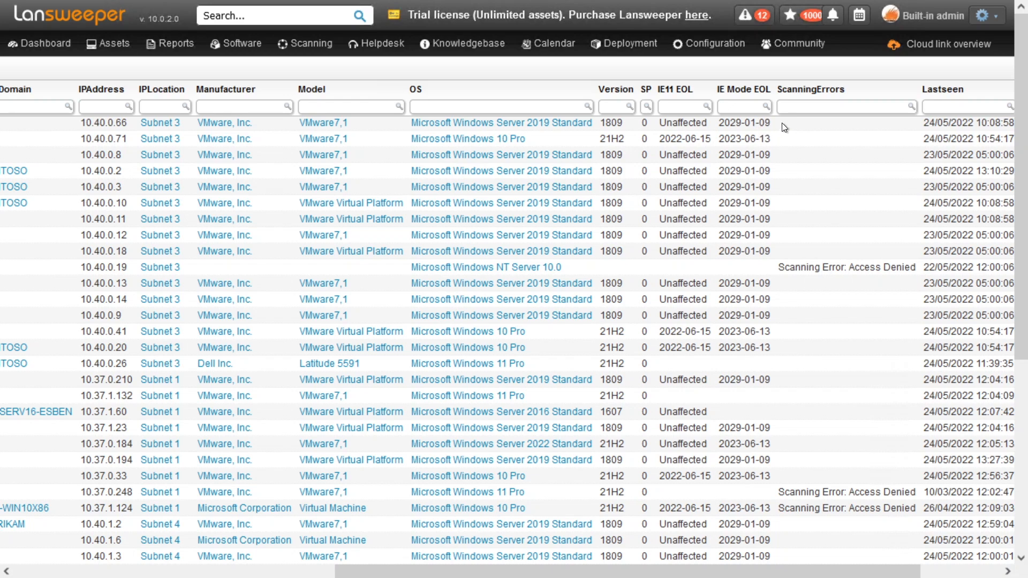
{"action": "mouse_move", "coordinate": [792, 150]}
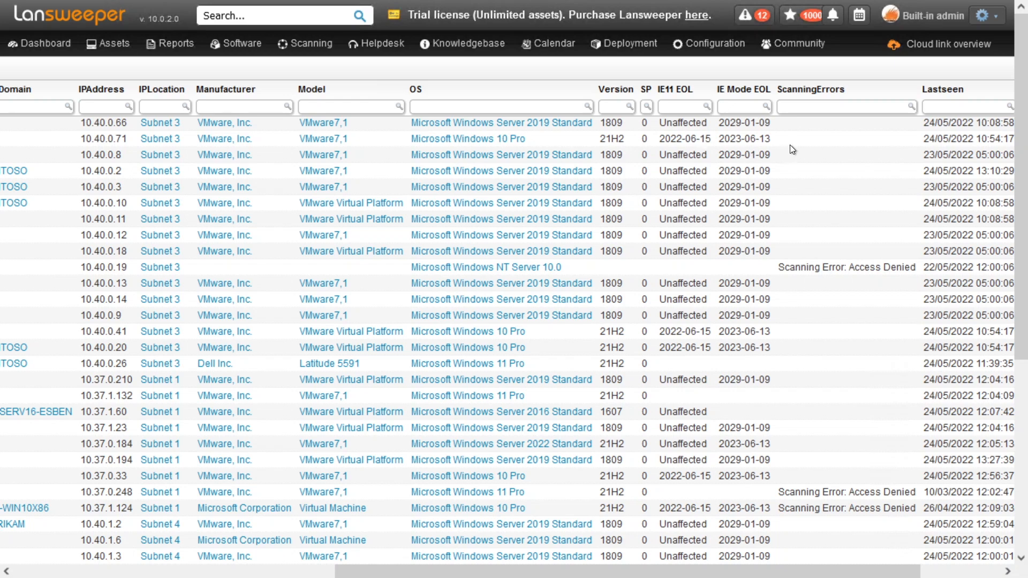
{"action": "mouse_move", "coordinate": [257, 267]}
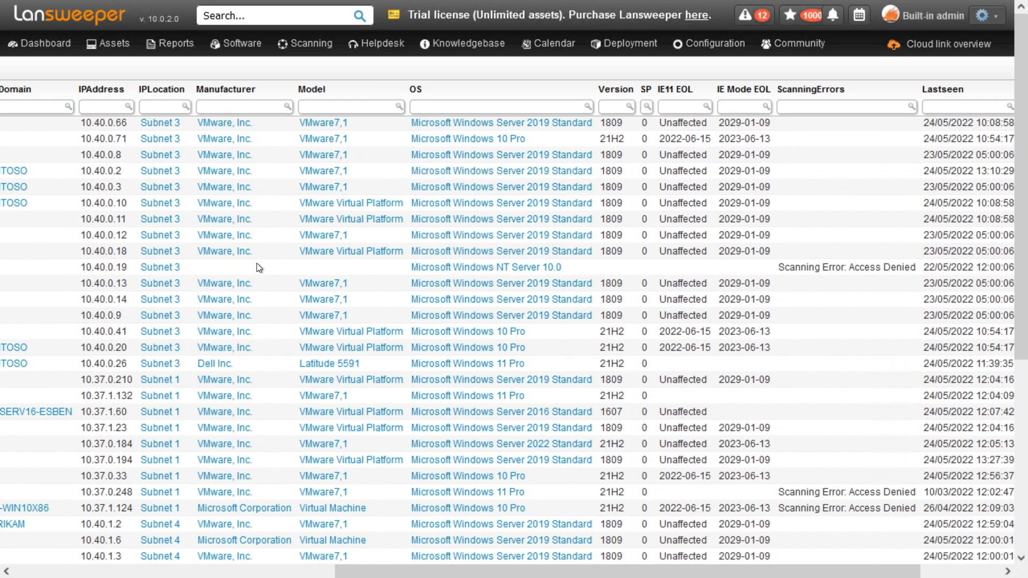
{"action": "mouse_move", "coordinate": [778, 236]}
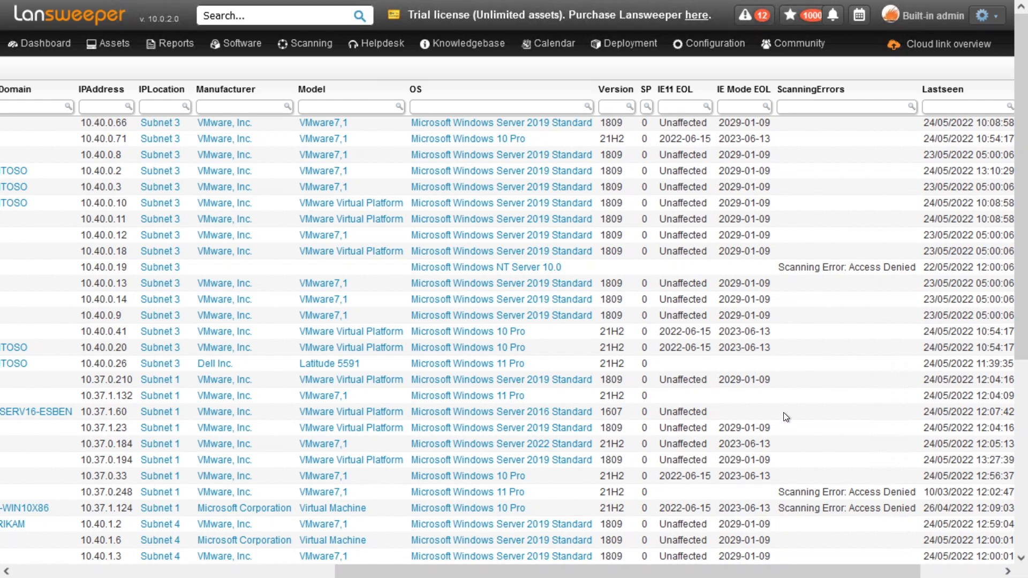
{"action": "scroll", "scroll_direction": "down", "scroll_amount": 3}
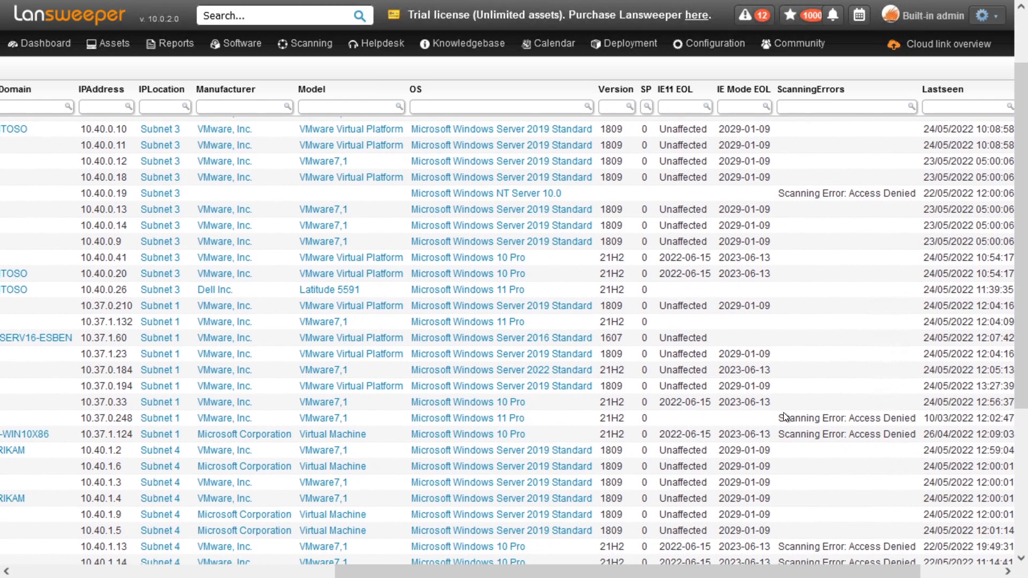
- Return to View All Reports and filter Reporttitle by 'IE11' again
{"action": "left_click", "coordinate": [175, 43]}
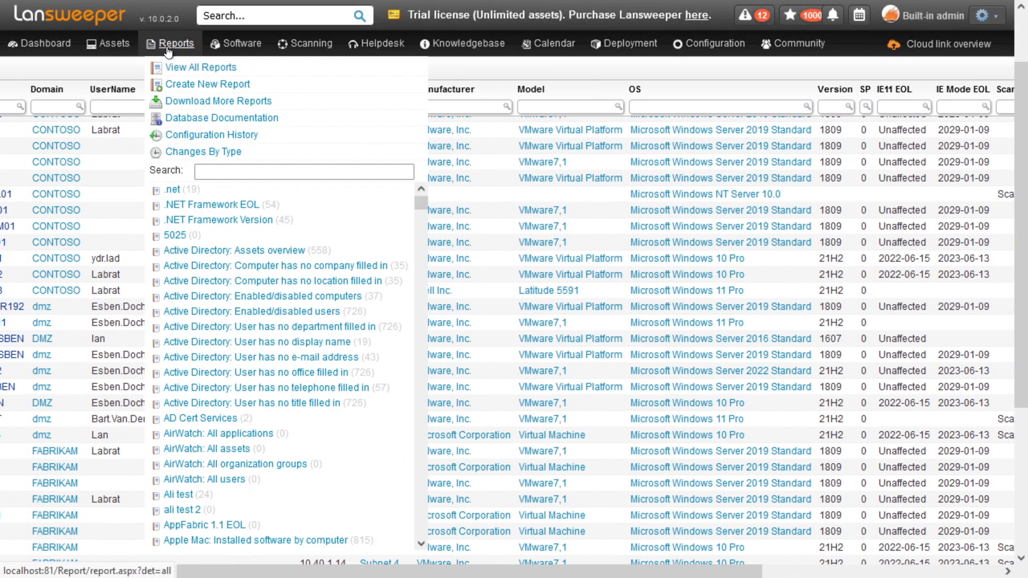
{"action": "left_click", "coordinate": [200, 66]}
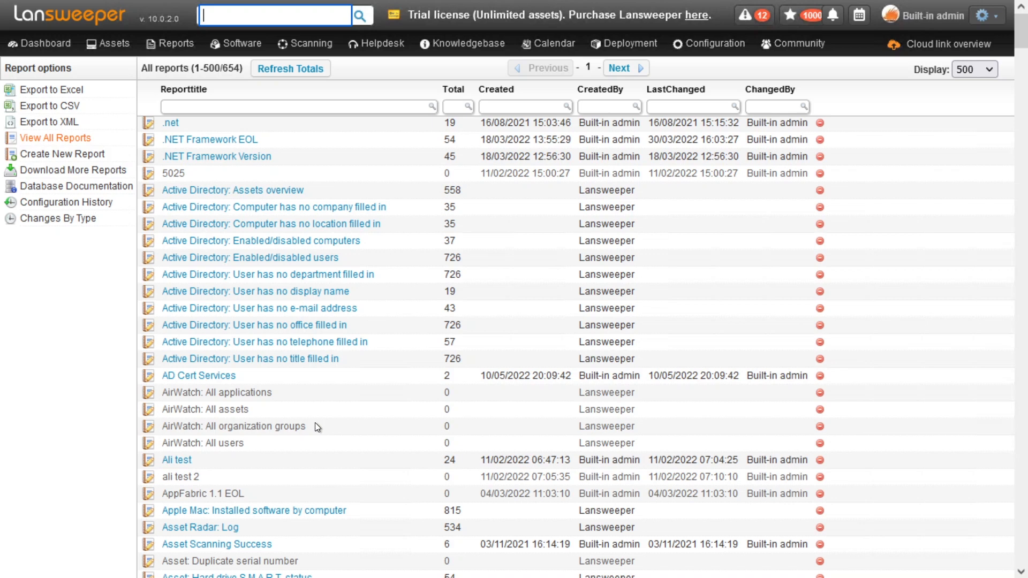
{"action": "mouse_move", "coordinate": [318, 425]}
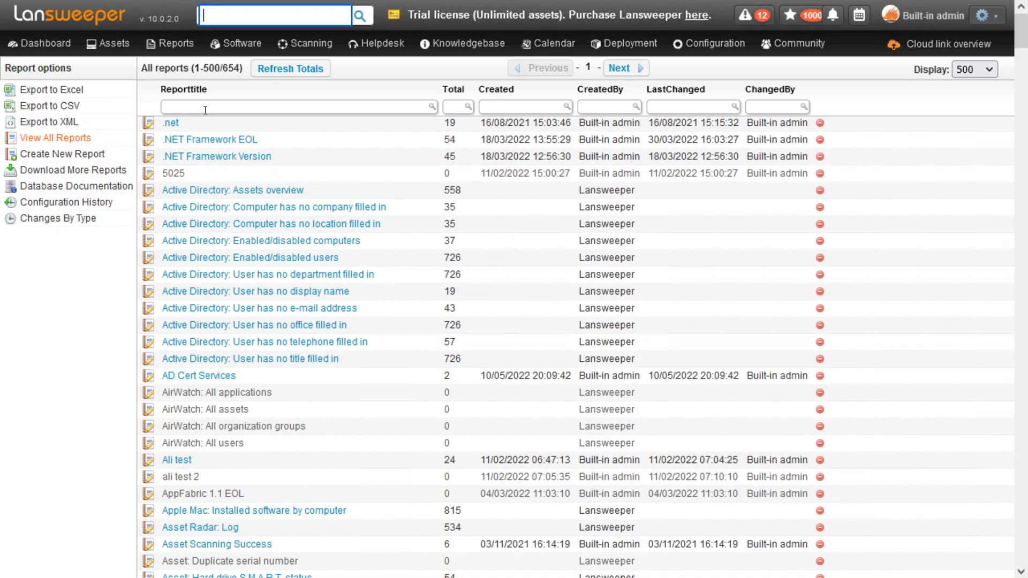
{"action": "type", "text": "IE11"}
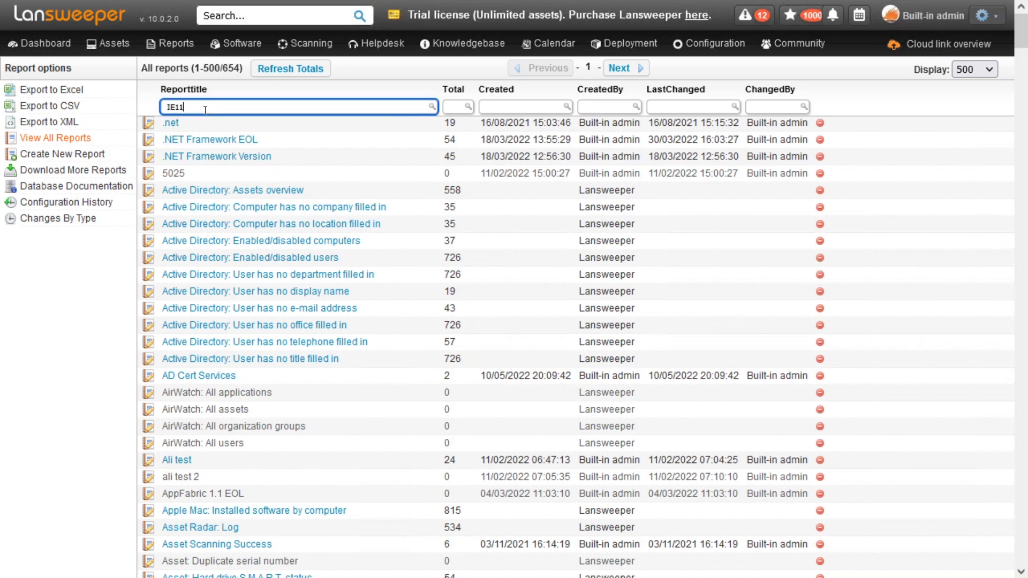
{"action": "type", "text": "IE11"}
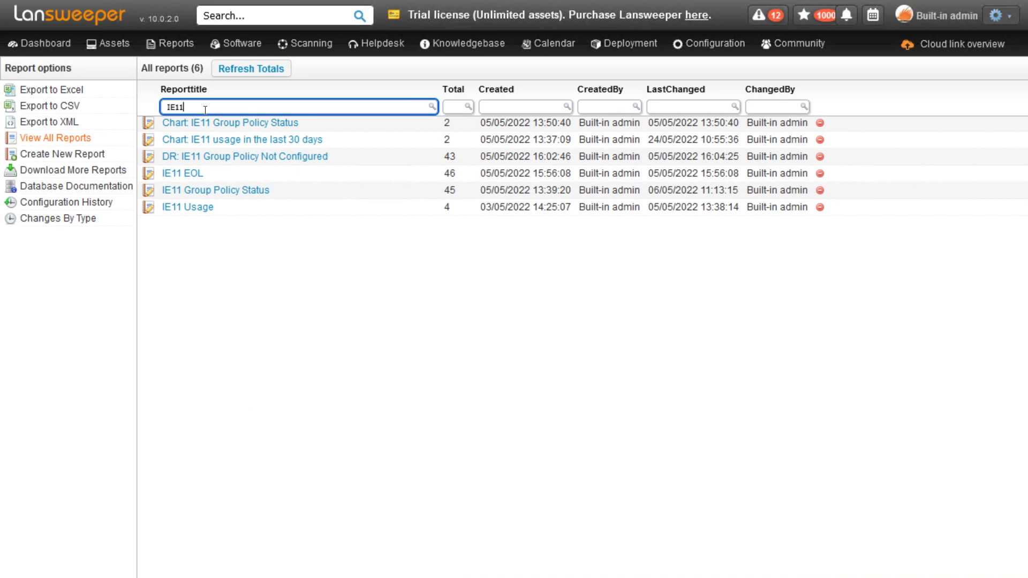
- Narrow the IE11 Group Policy Status report to the two assets with IE11 disabled
{"action": "left_click", "coordinate": [216, 191]}
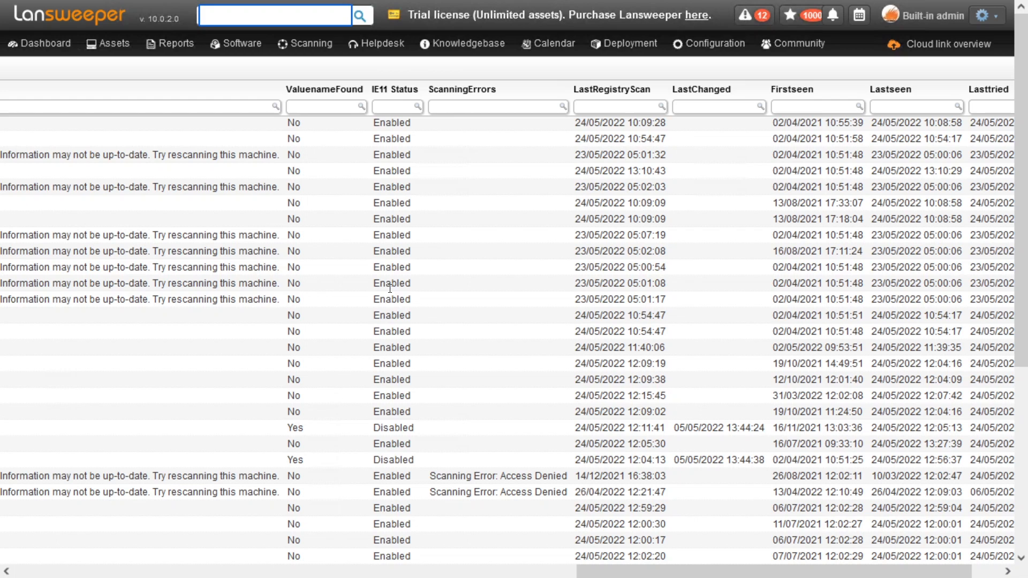
{"action": "mouse_move", "coordinate": [406, 376]}
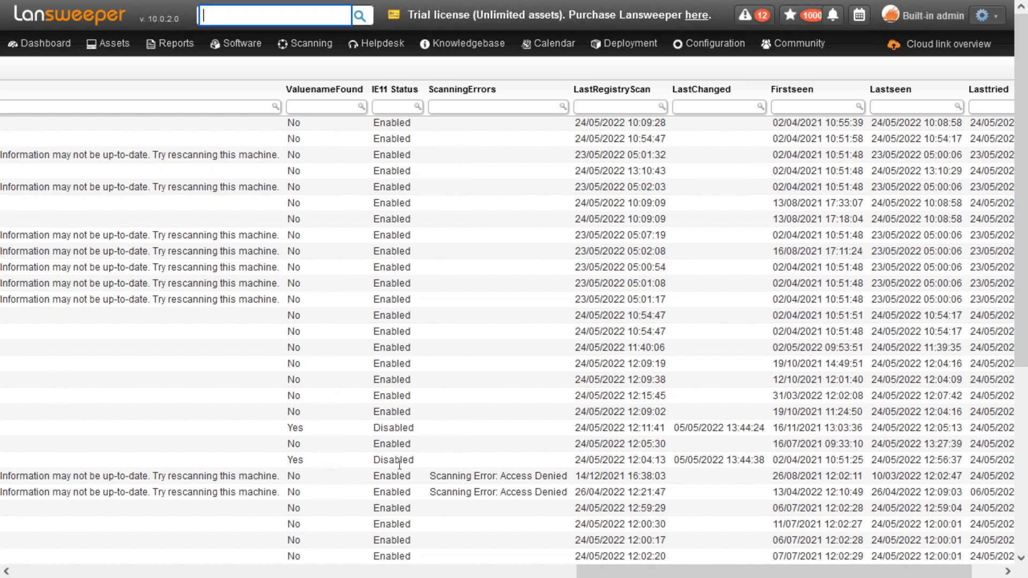
{"action": "left_click", "coordinate": [396, 106]}
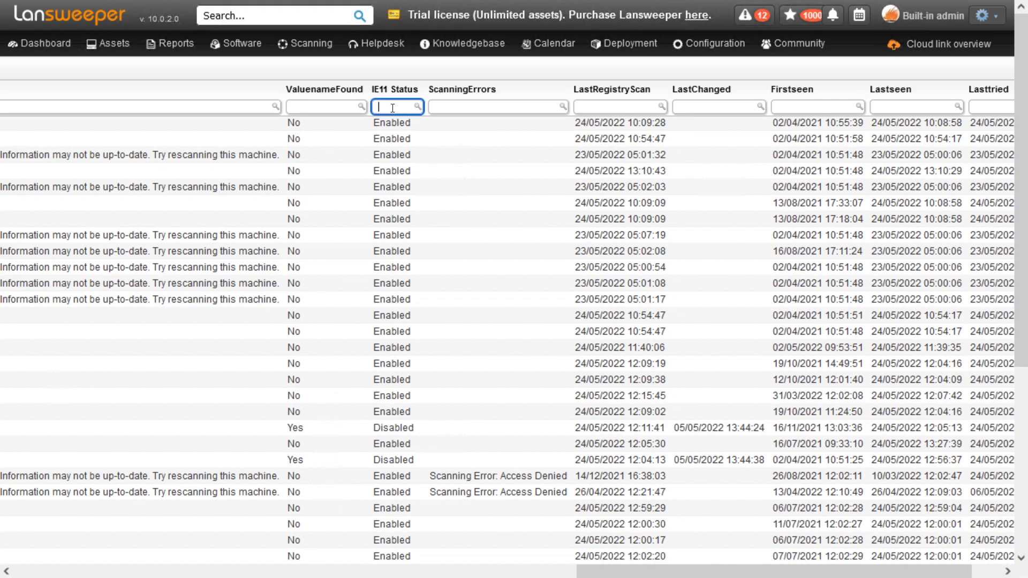
{"action": "type", "text": "displa"}
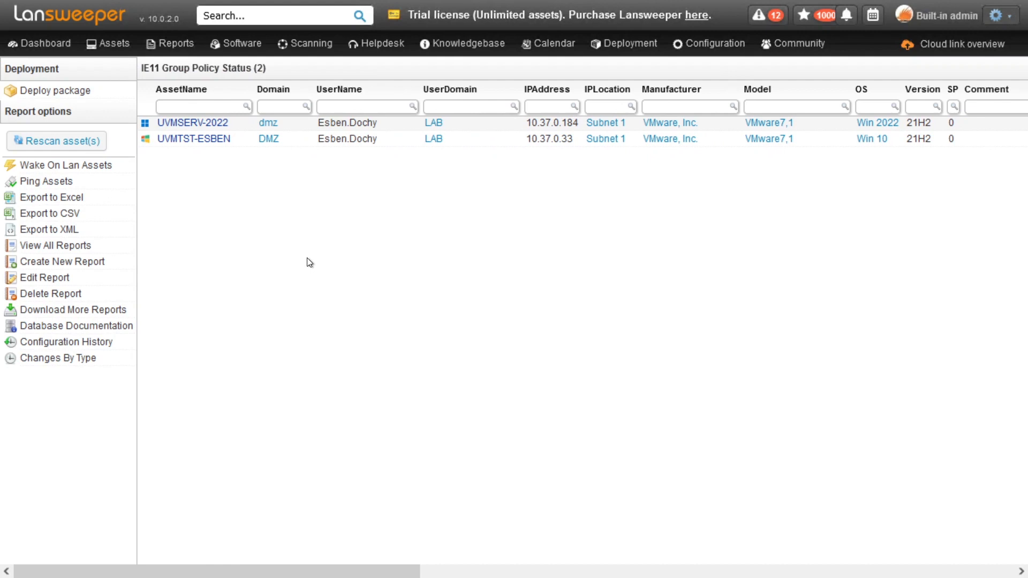
{"action": "mouse_move", "coordinate": [842, 163]}
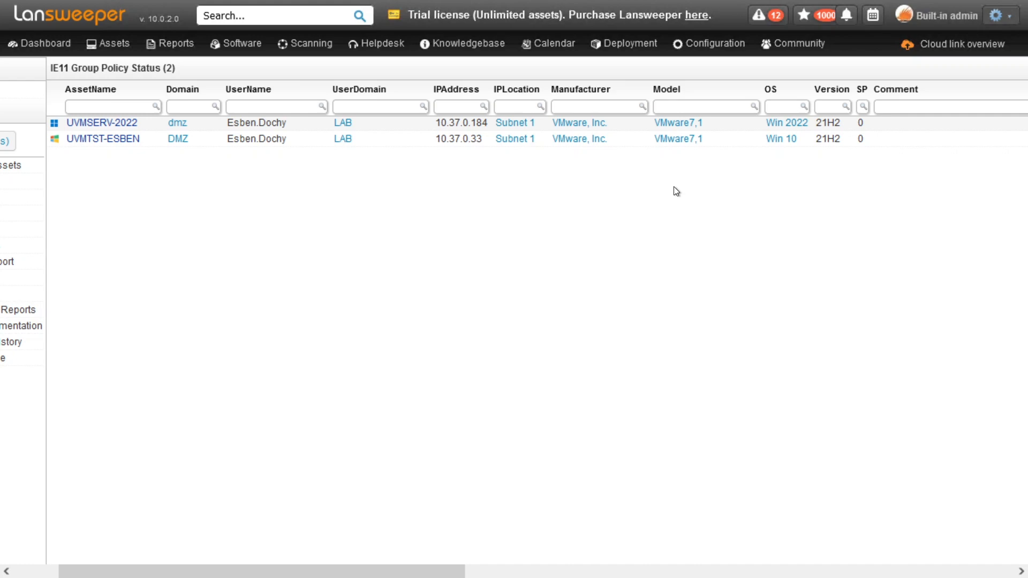
{"action": "mouse_move", "coordinate": [533, 194]}
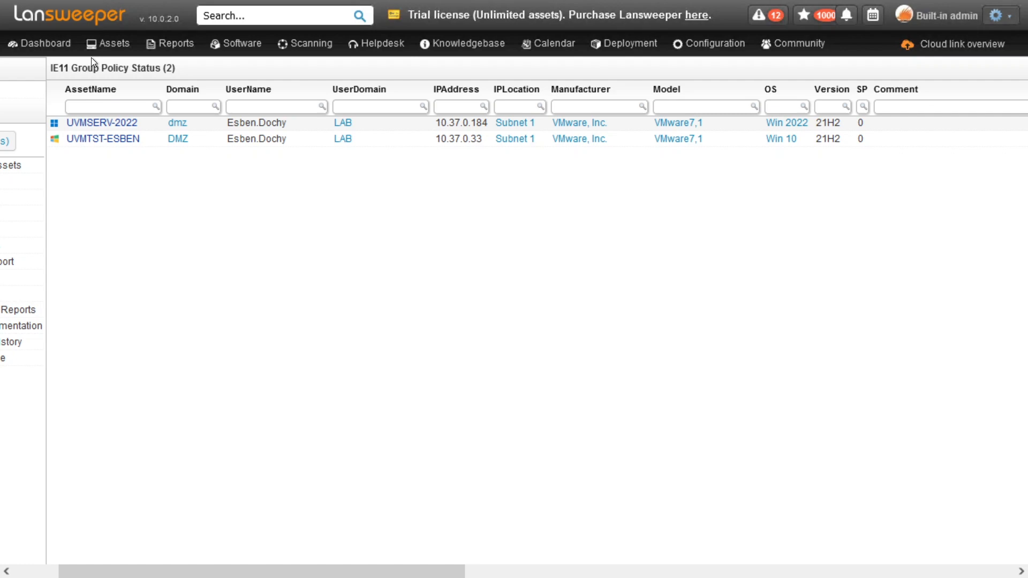
{"action": "left_click", "coordinate": [174, 42]}
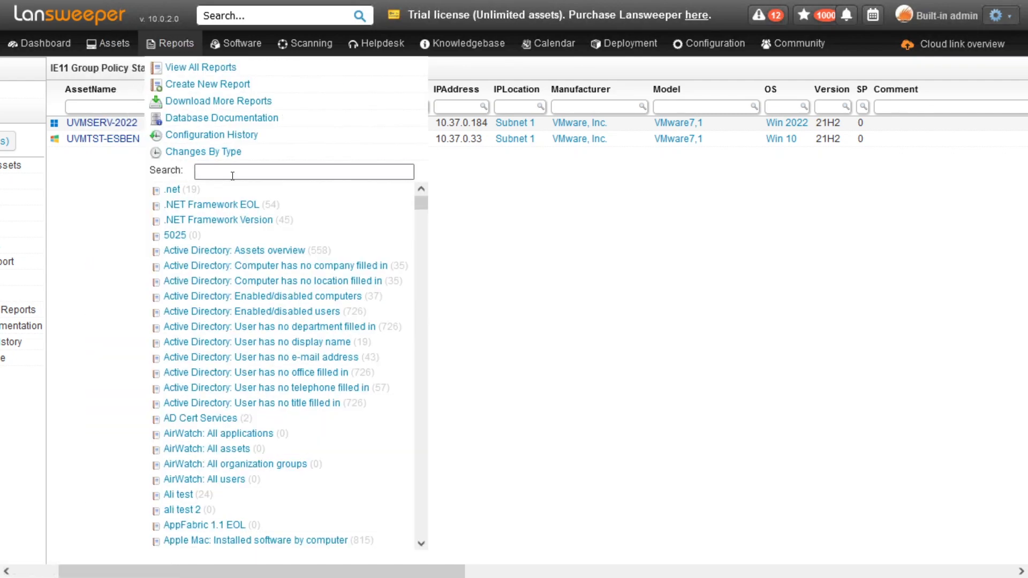
{"action": "left_click", "coordinate": [303, 172]}
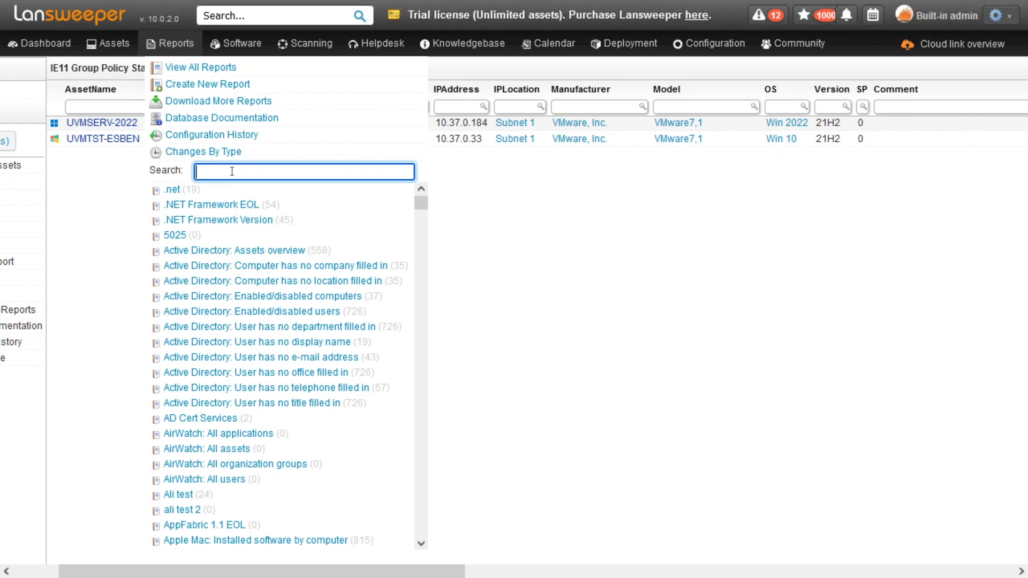
{"action": "type", "text": "default"}
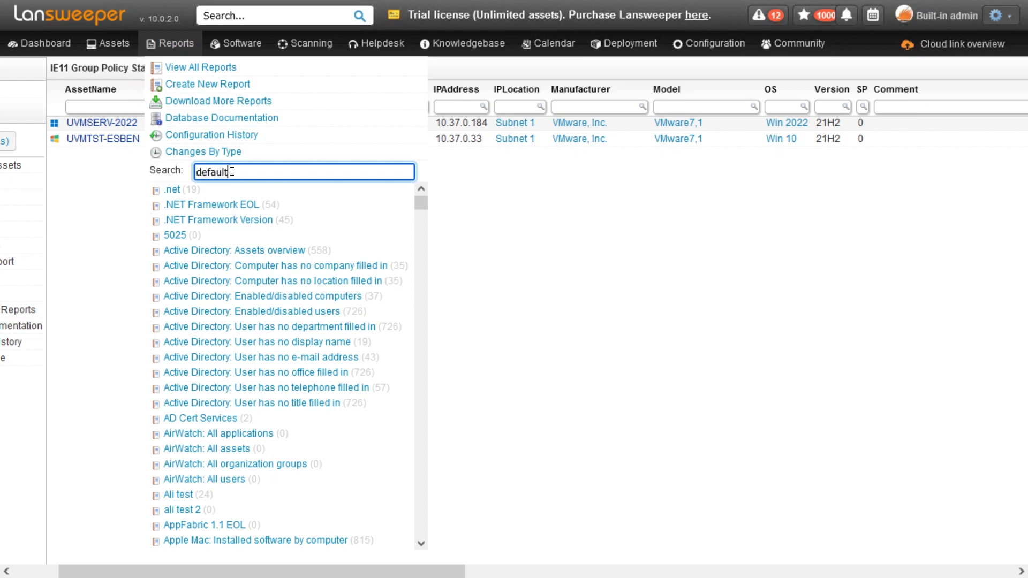
{"action": "type", "text": "default"}
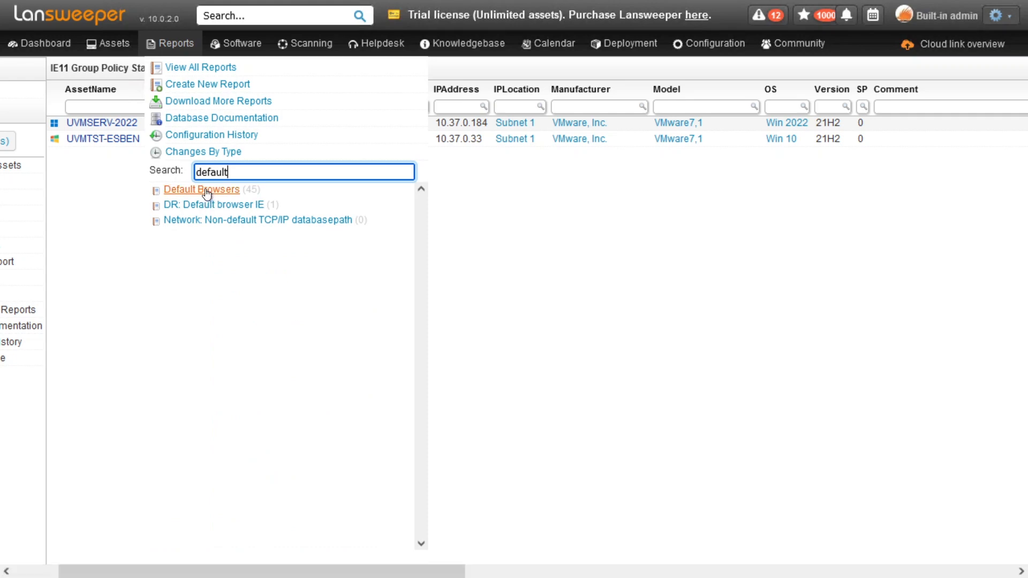
{"action": "left_click", "coordinate": [201, 189]}
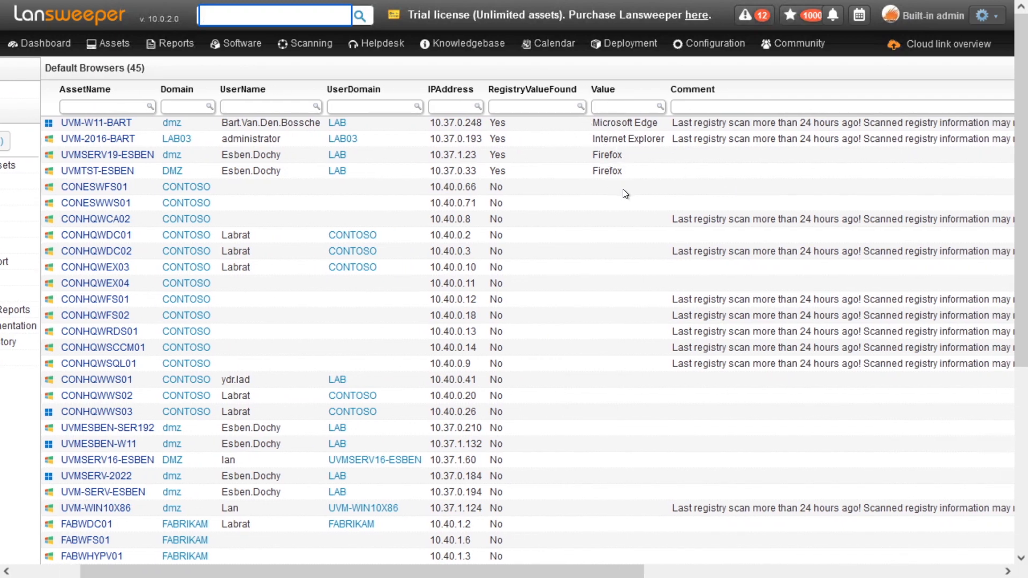
{"action": "mouse_move", "coordinate": [614, 467]}
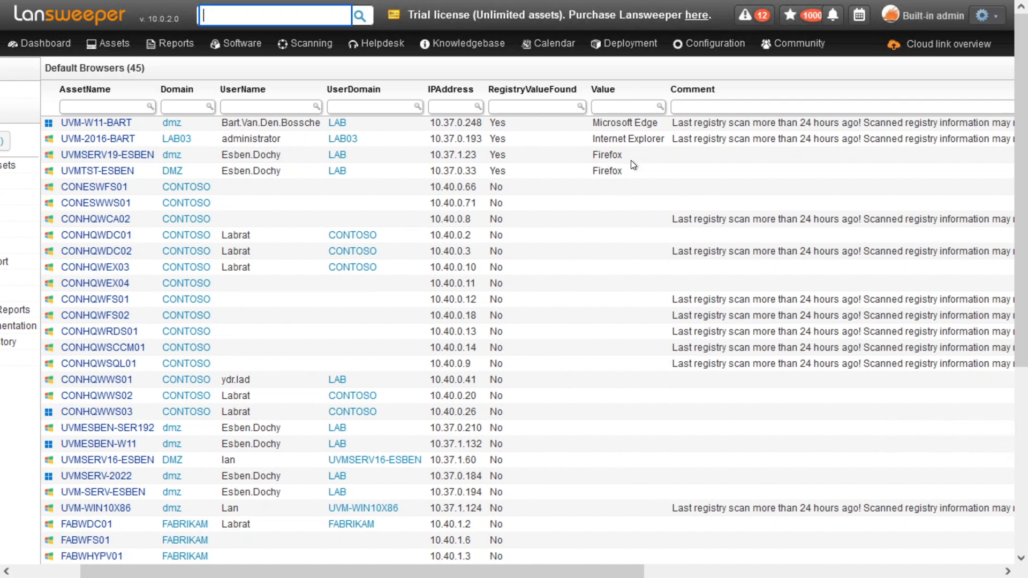
{"action": "mouse_move", "coordinate": [614, 95]}
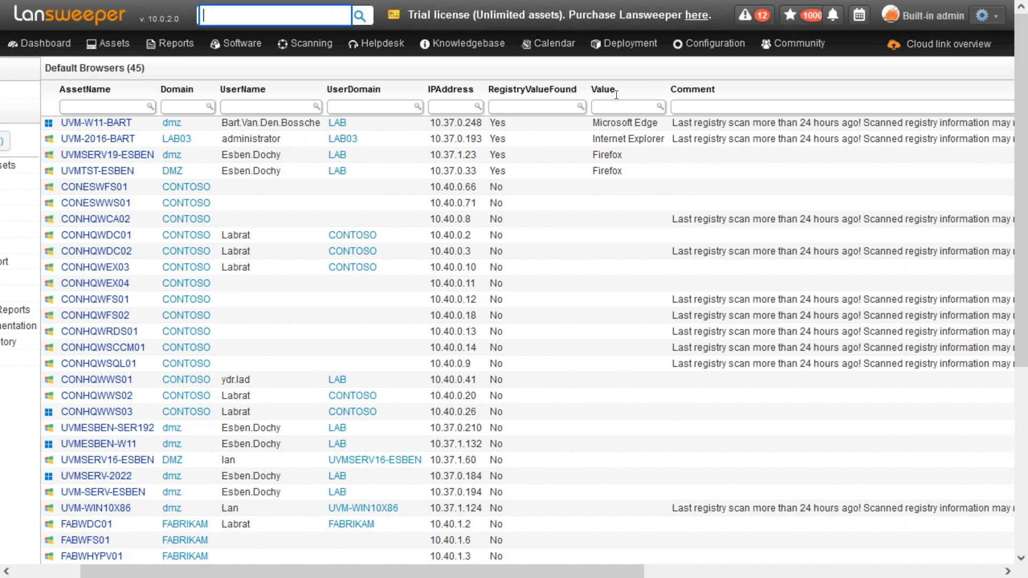
{"action": "mouse_move", "coordinate": [679, 166]}
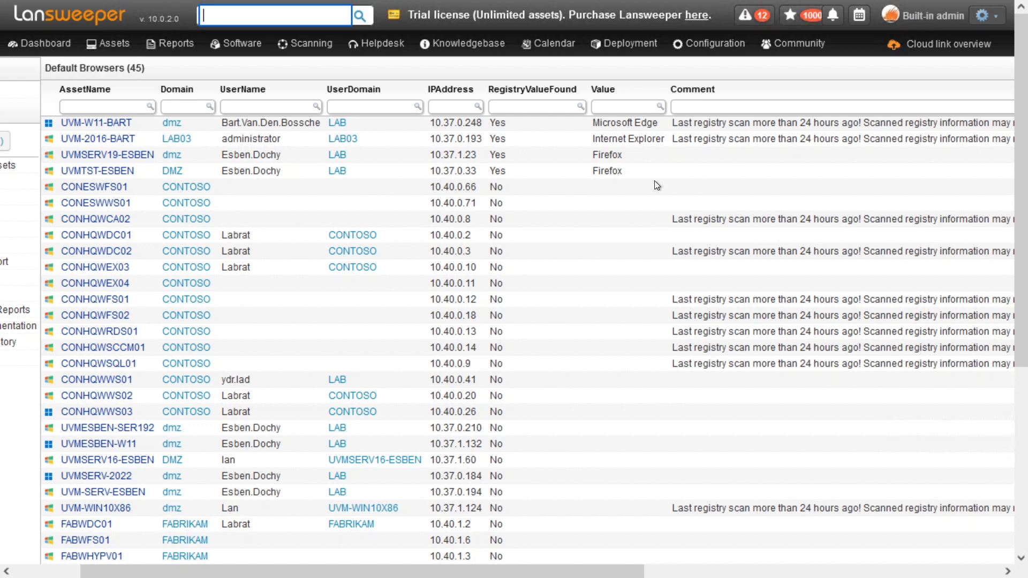
{"action": "mouse_move", "coordinate": [614, 159]}
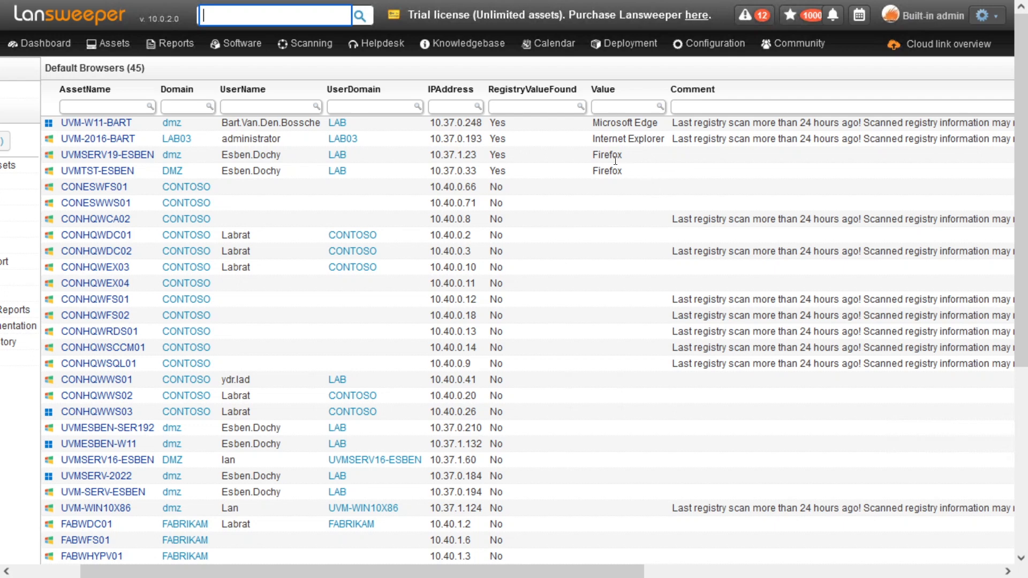
{"action": "mouse_move", "coordinate": [511, 132]}
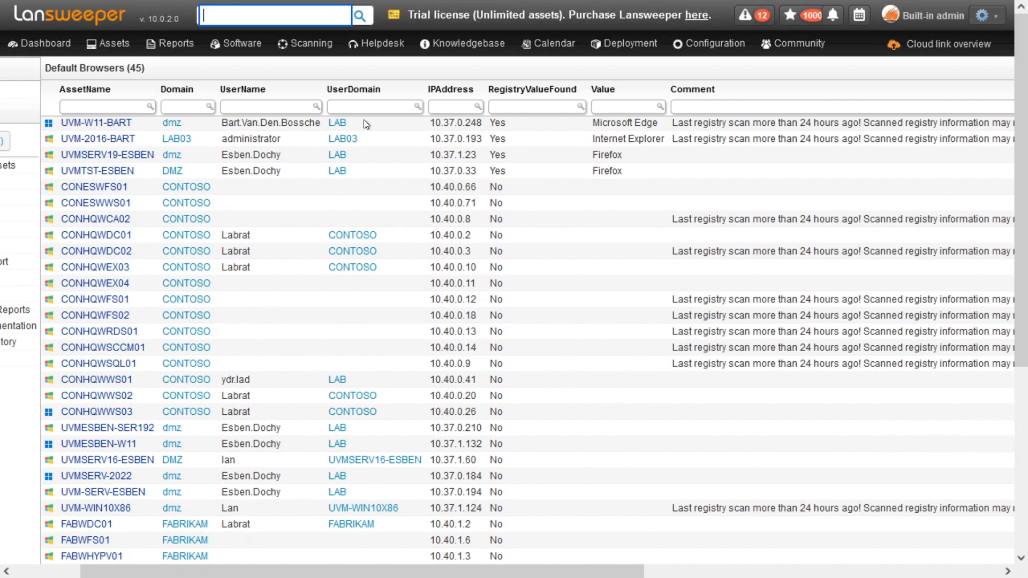
{"action": "left_click", "coordinate": [107, 43]}
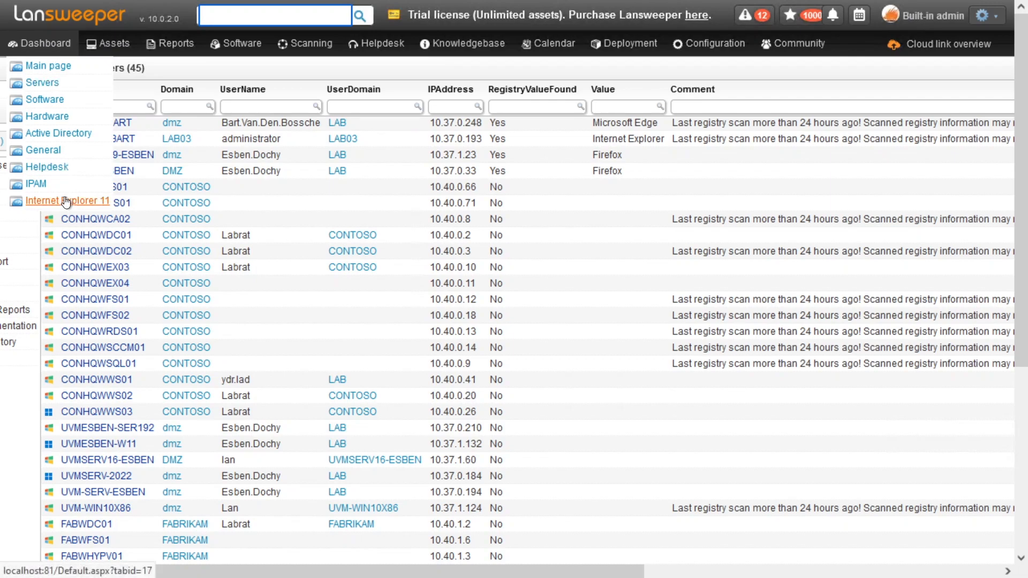
- Load the Internet Explorer 11 dashboard showing 43 enabled and 2 disabled in Group Policy Status
{"action": "left_click", "coordinate": [68, 200]}
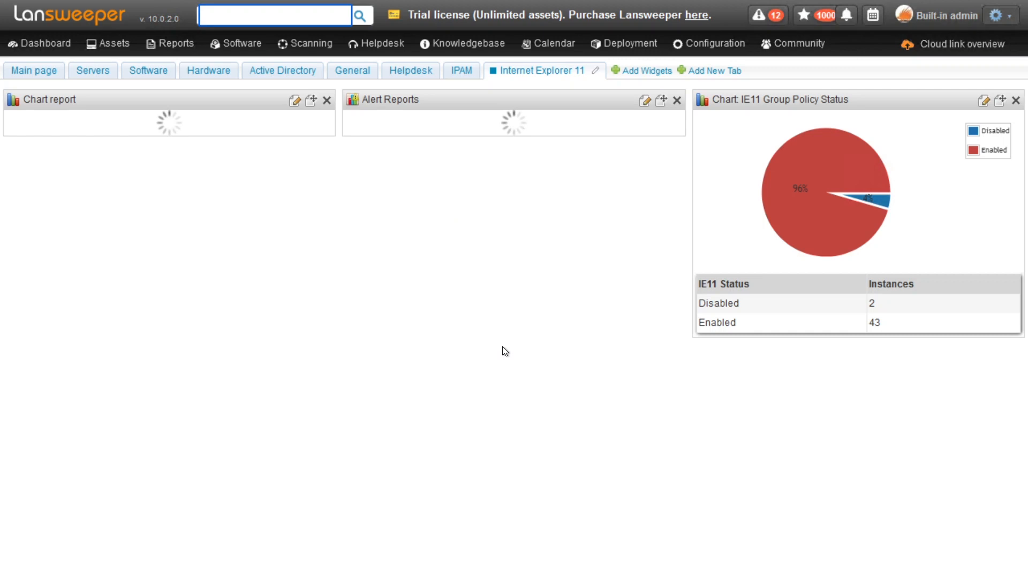
{"action": "mouse_move", "coordinate": [749, 240]}
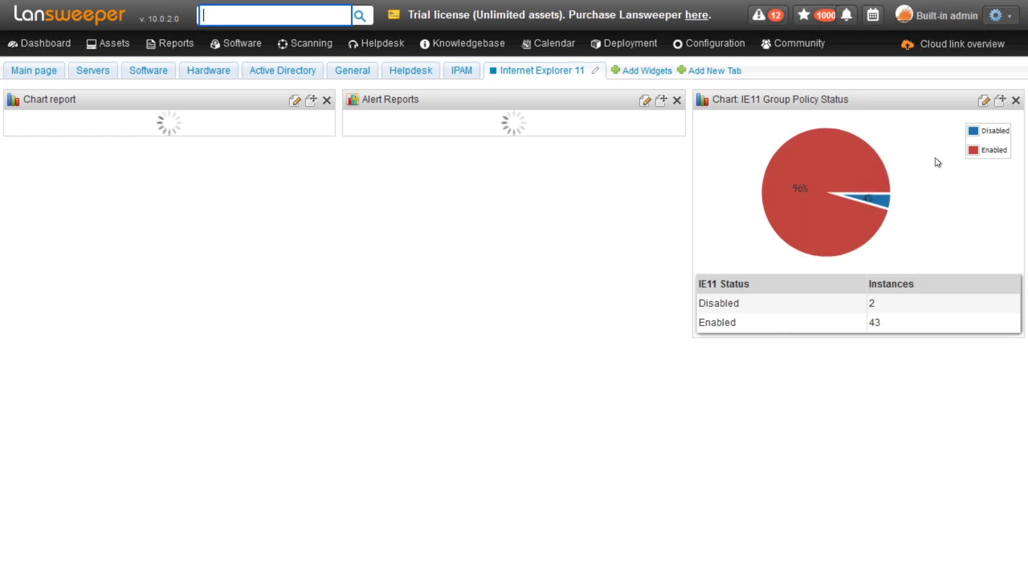
{"action": "mouse_move", "coordinate": [907, 149]}
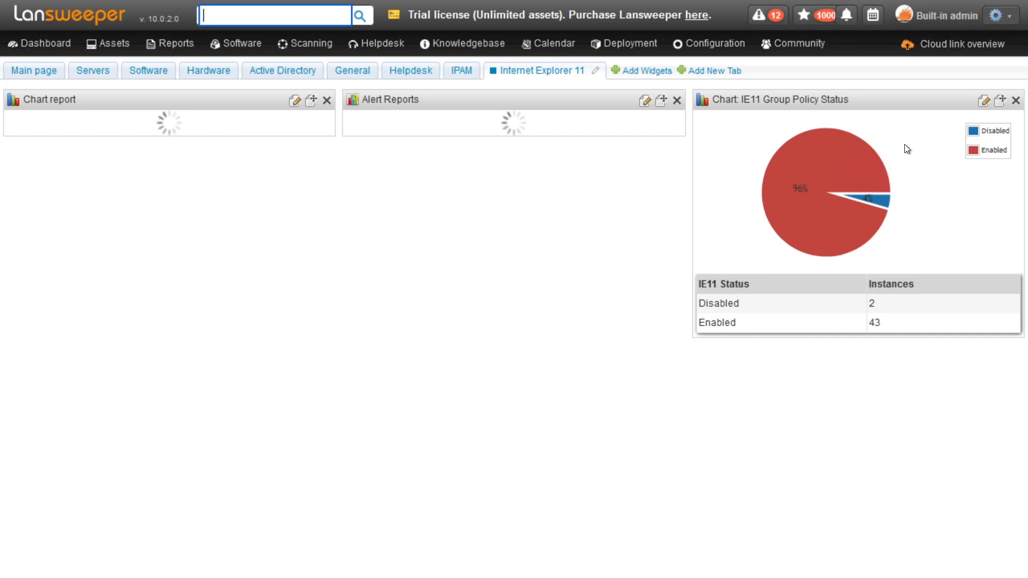
{"action": "mouse_move", "coordinate": [765, 135]}
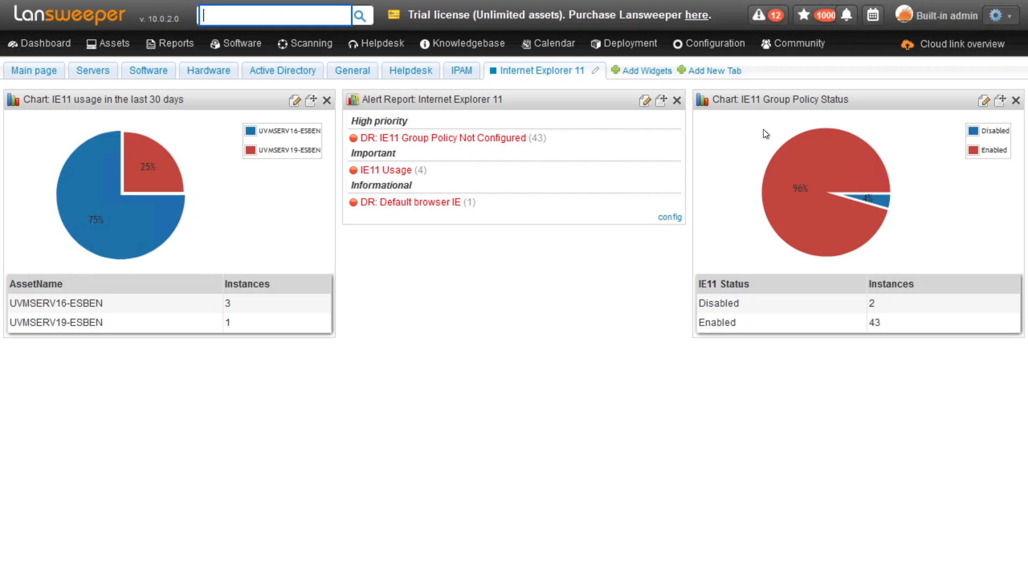
{"action": "mouse_move", "coordinate": [735, 156]}
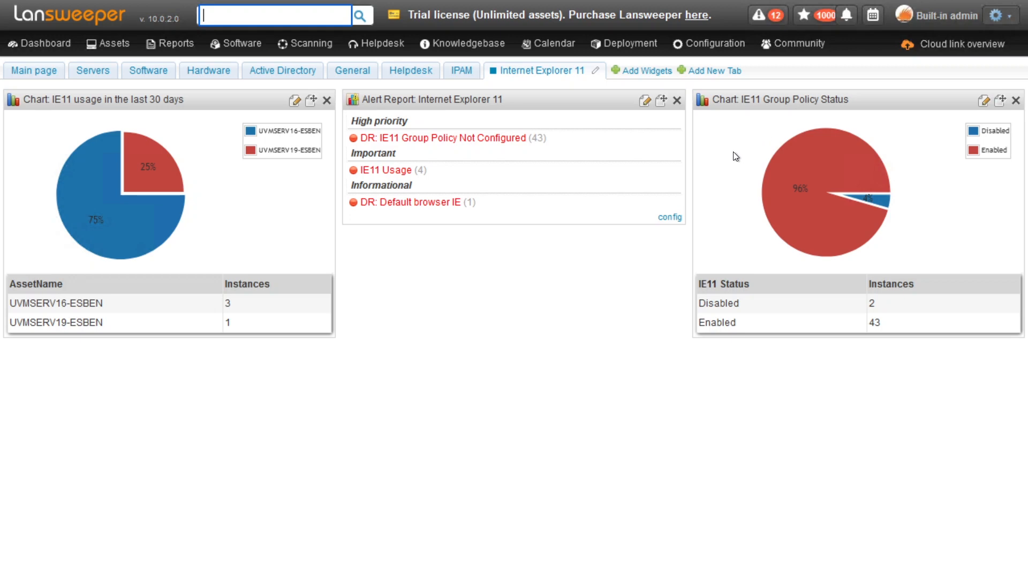
{"action": "mouse_move", "coordinate": [752, 237]}
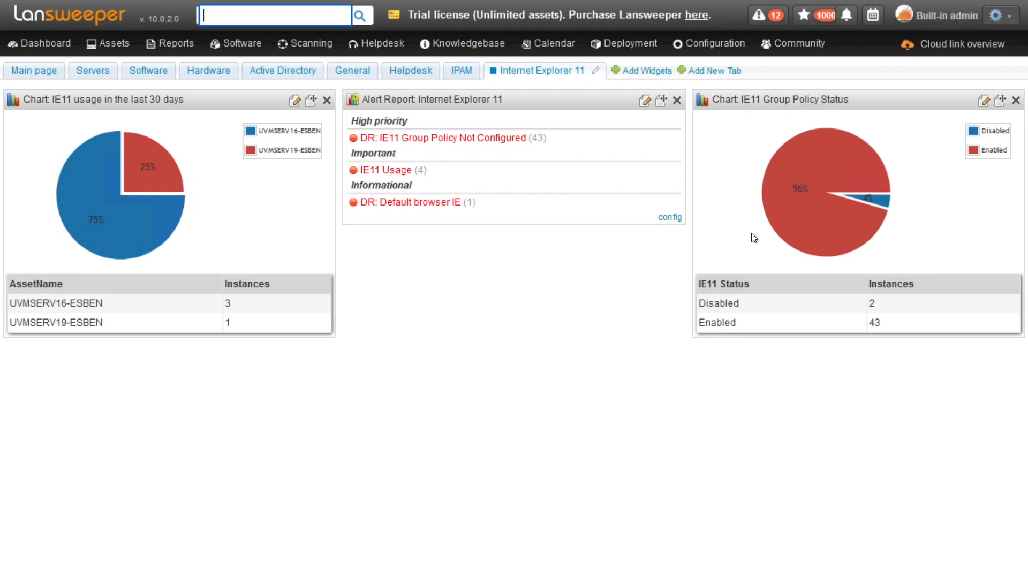
{"action": "mouse_move", "coordinate": [739, 221]}
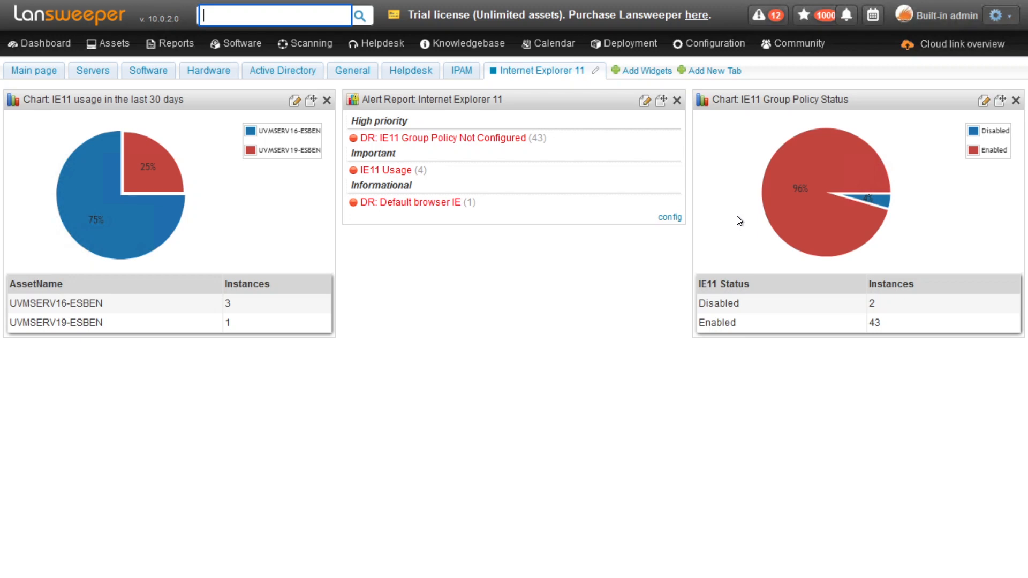
{"action": "mouse_move", "coordinate": [157, 230]}
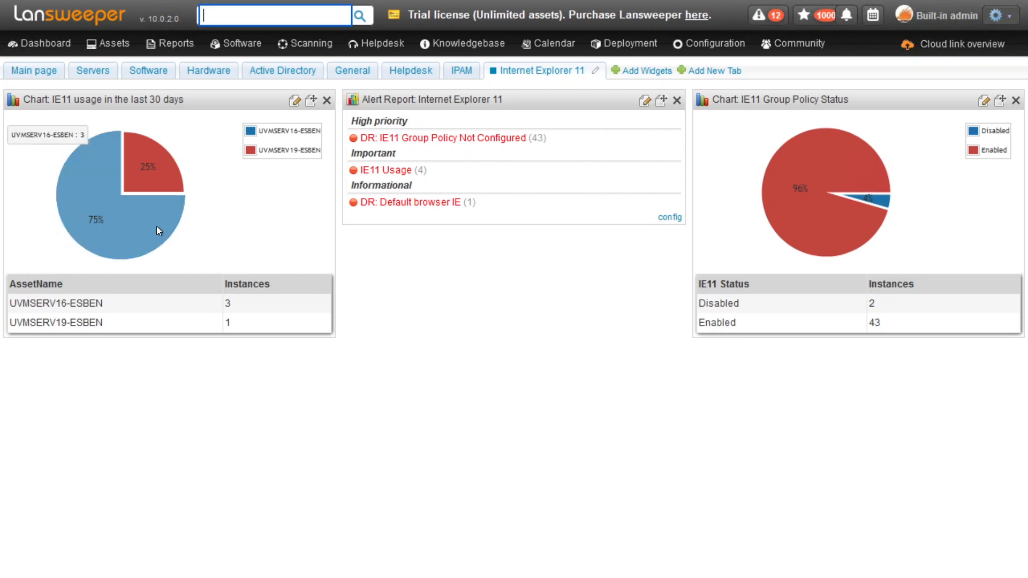
{"action": "mouse_move", "coordinate": [274, 263]}
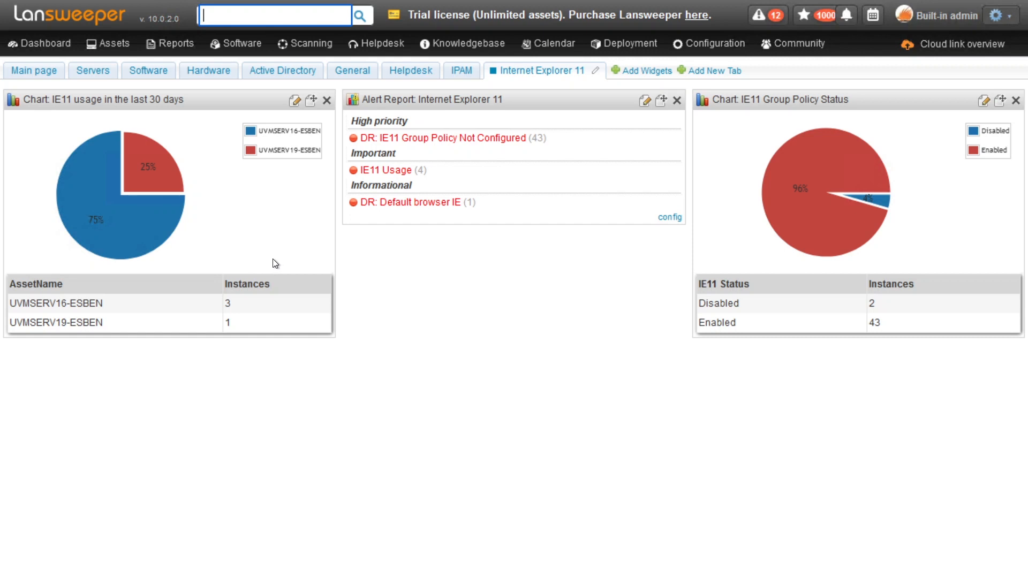
{"action": "mouse_move", "coordinate": [181, 281]}
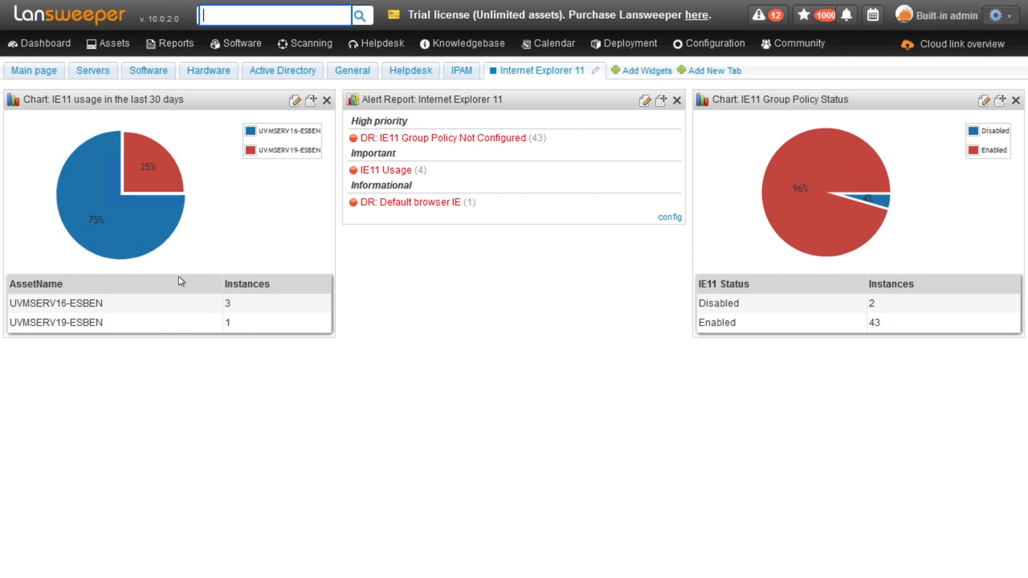
{"action": "mouse_move", "coordinate": [194, 243]}
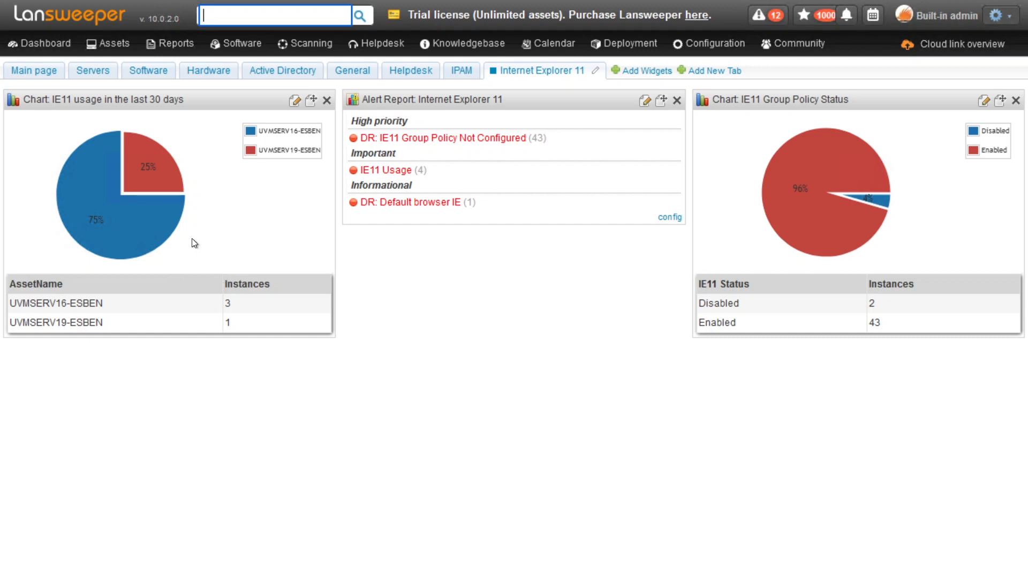
{"action": "mouse_move", "coordinate": [50, 122]}
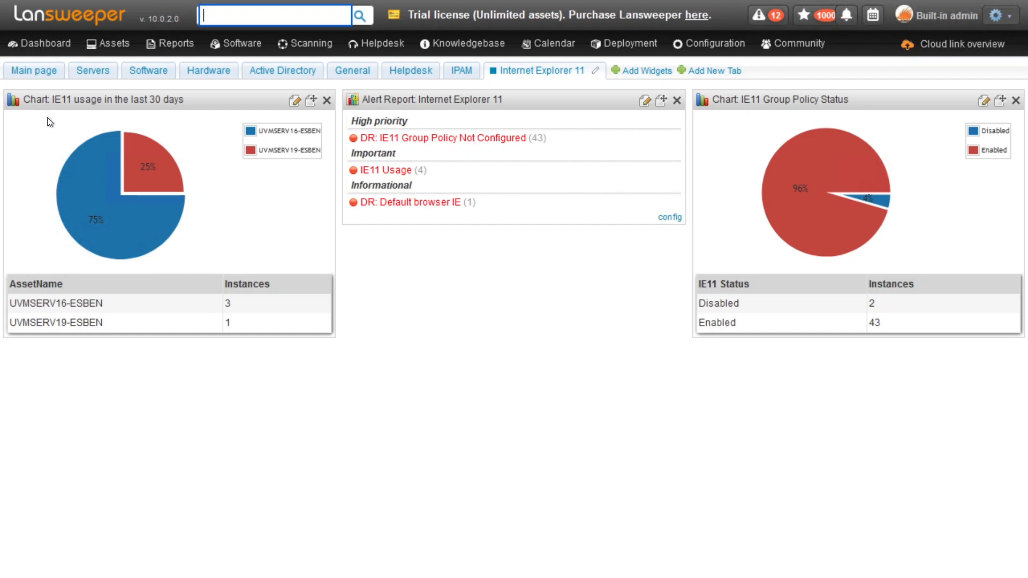
{"action": "mouse_move", "coordinate": [197, 266]}
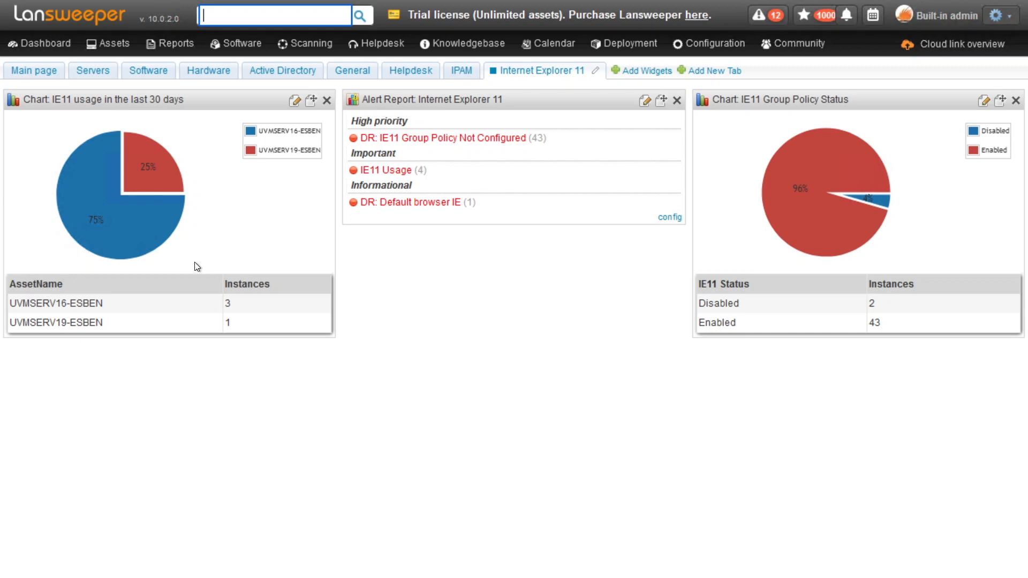
{"action": "mouse_move", "coordinate": [271, 243]}
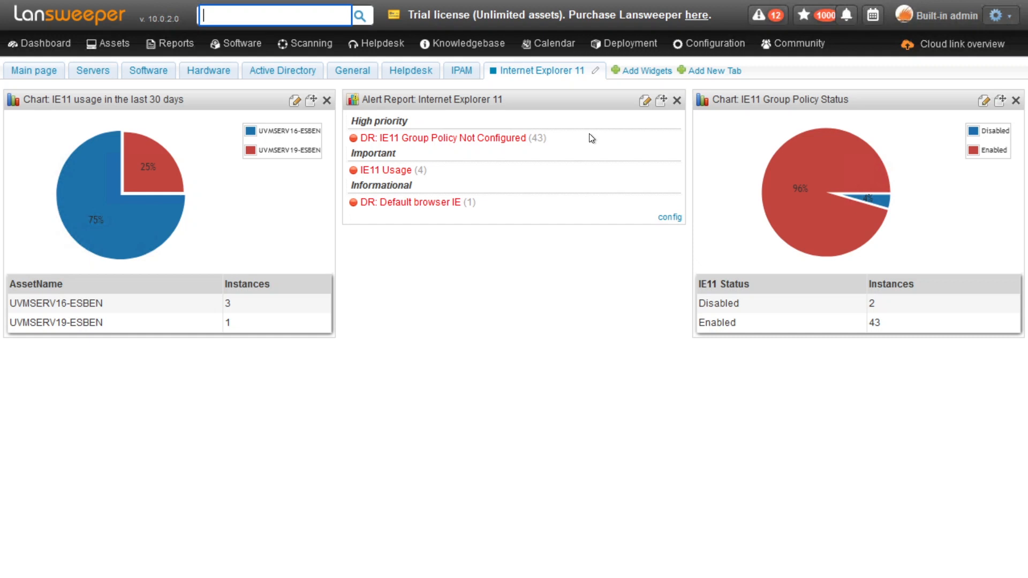
{"action": "mouse_move", "coordinate": [491, 136]}
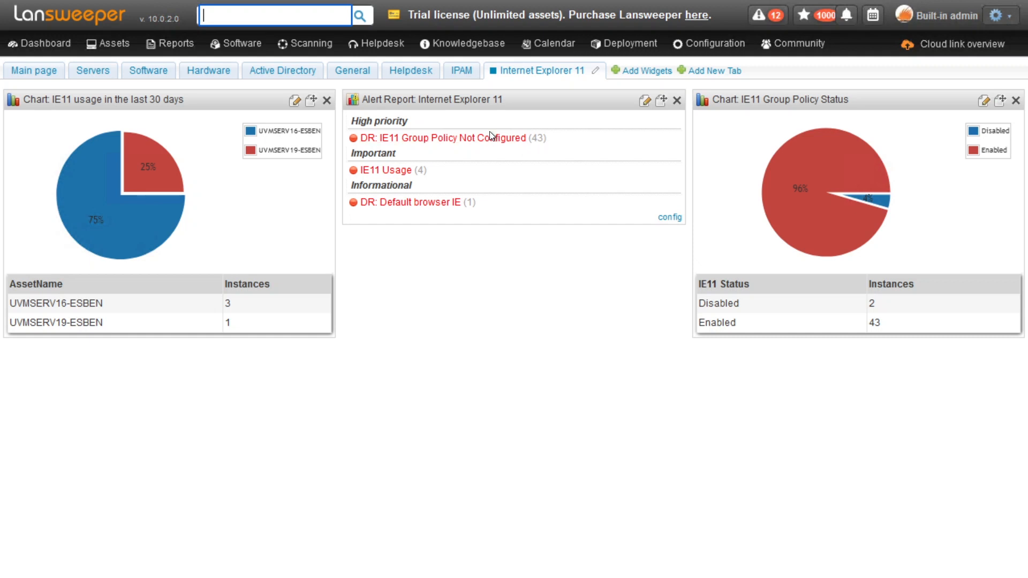
{"action": "mouse_move", "coordinate": [463, 125]}
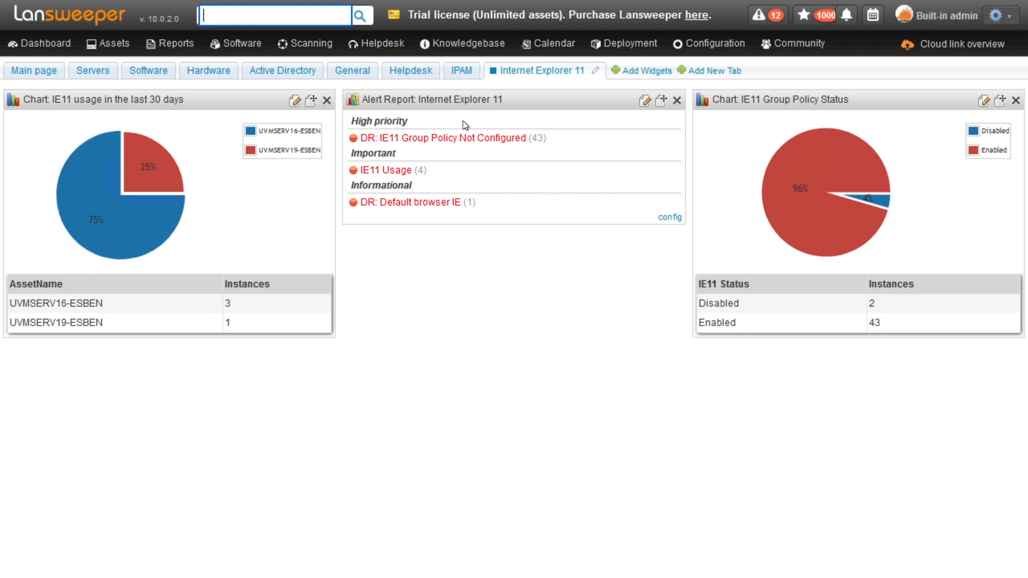
{"action": "mouse_move", "coordinate": [555, 148]}
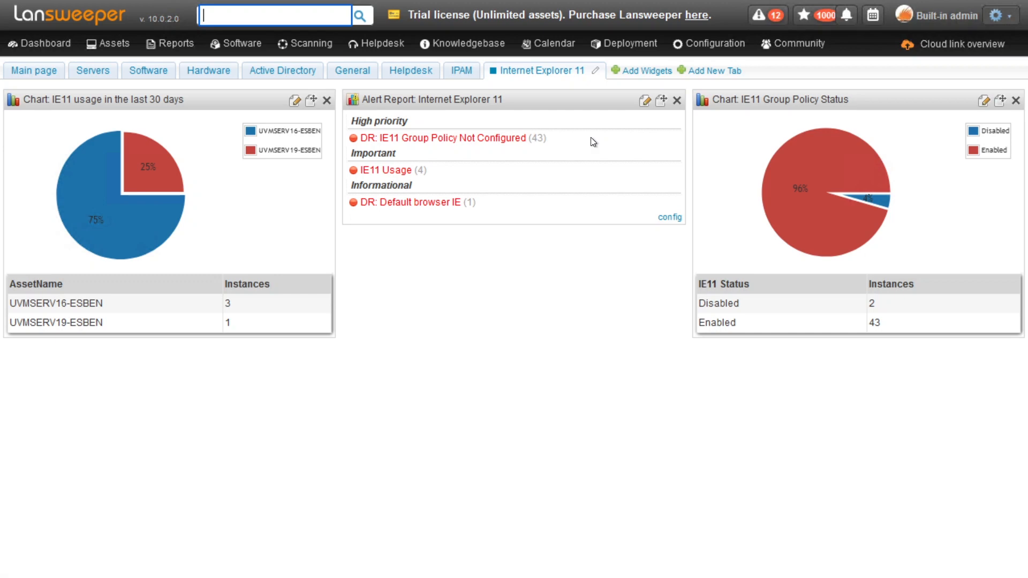
{"action": "mouse_move", "coordinate": [527, 172]}
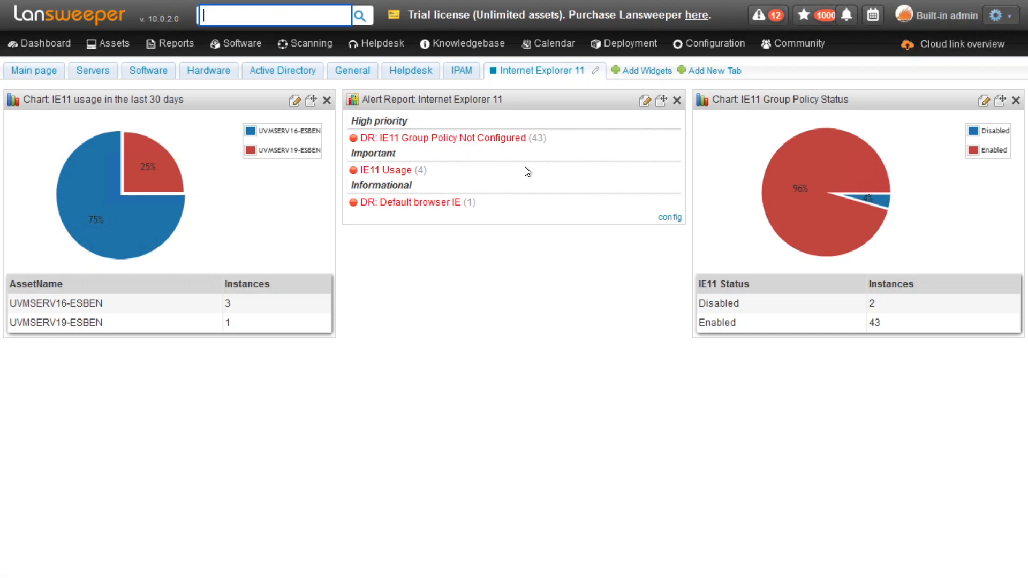
{"action": "mouse_move", "coordinate": [386, 170]}
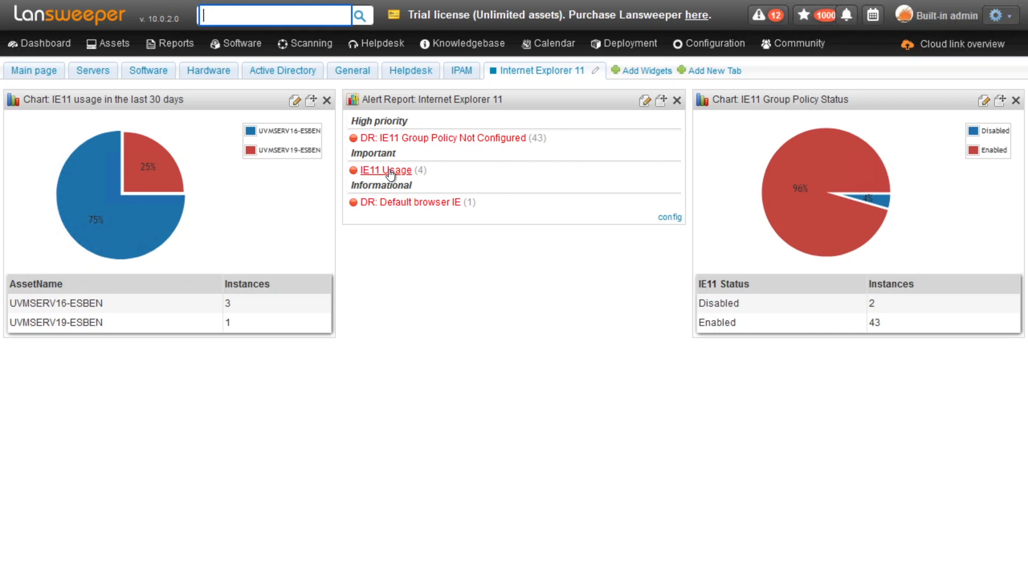
{"action": "mouse_move", "coordinate": [452, 173]}
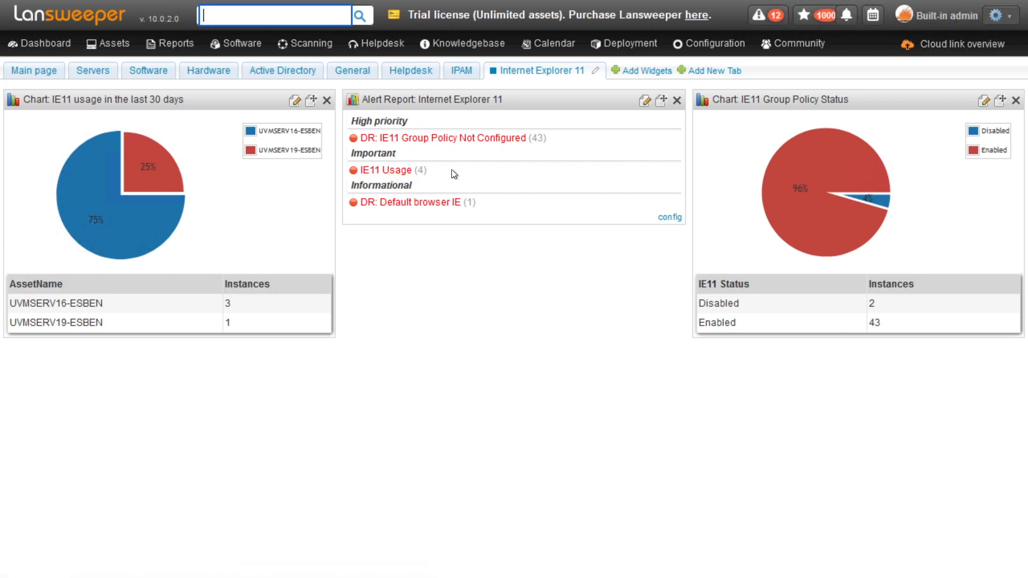
{"action": "mouse_move", "coordinate": [420, 203]}
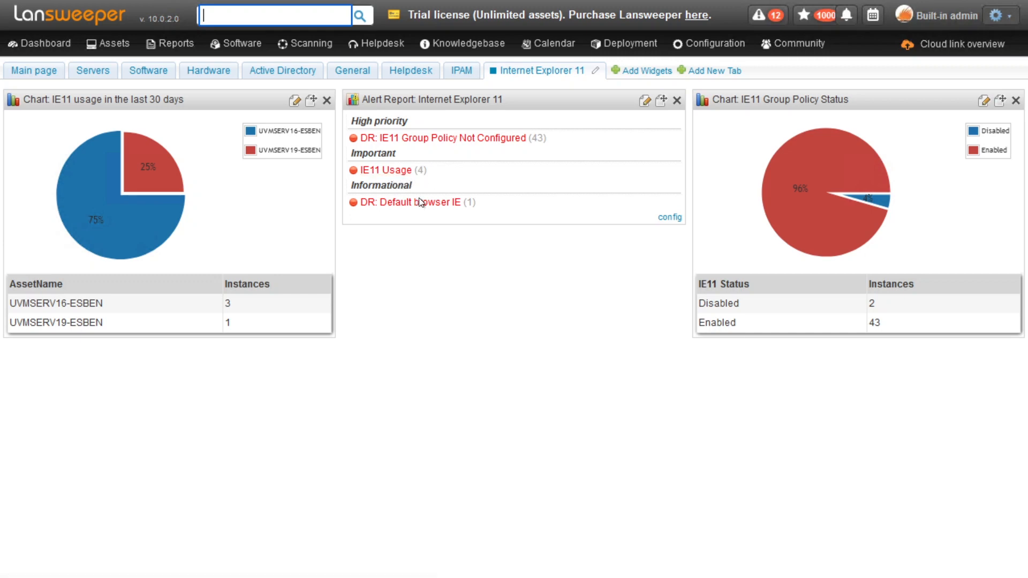
{"action": "mouse_move", "coordinate": [560, 214]}
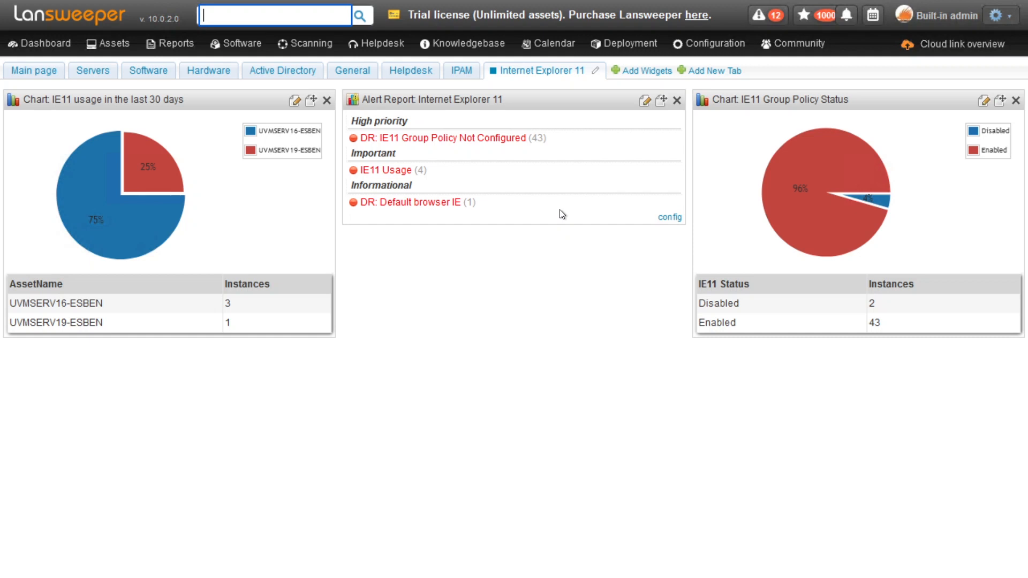
{"action": "mouse_move", "coordinate": [474, 225]}
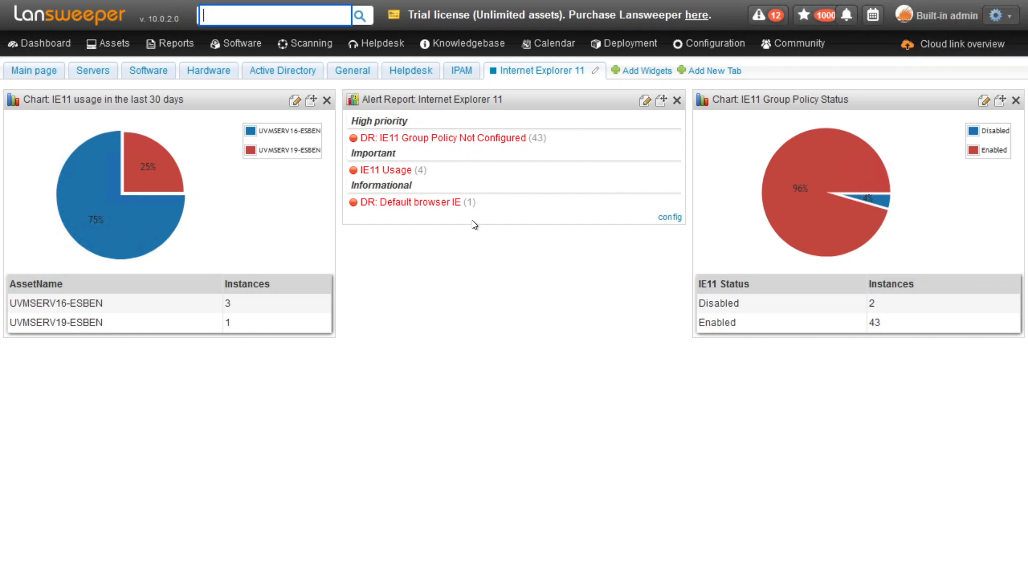
{"action": "mouse_move", "coordinate": [459, 223]}
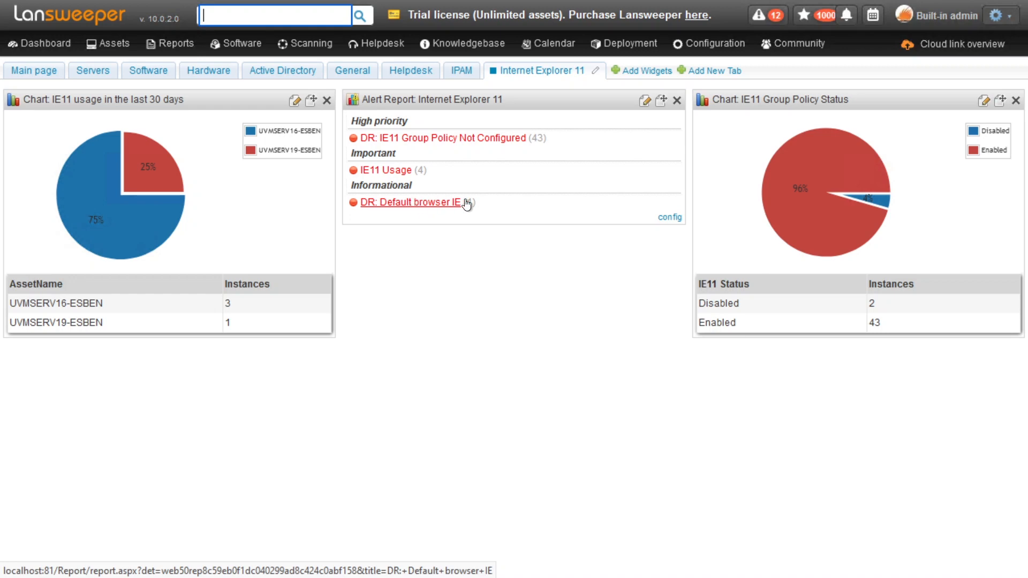
{"action": "mouse_move", "coordinate": [548, 220]}
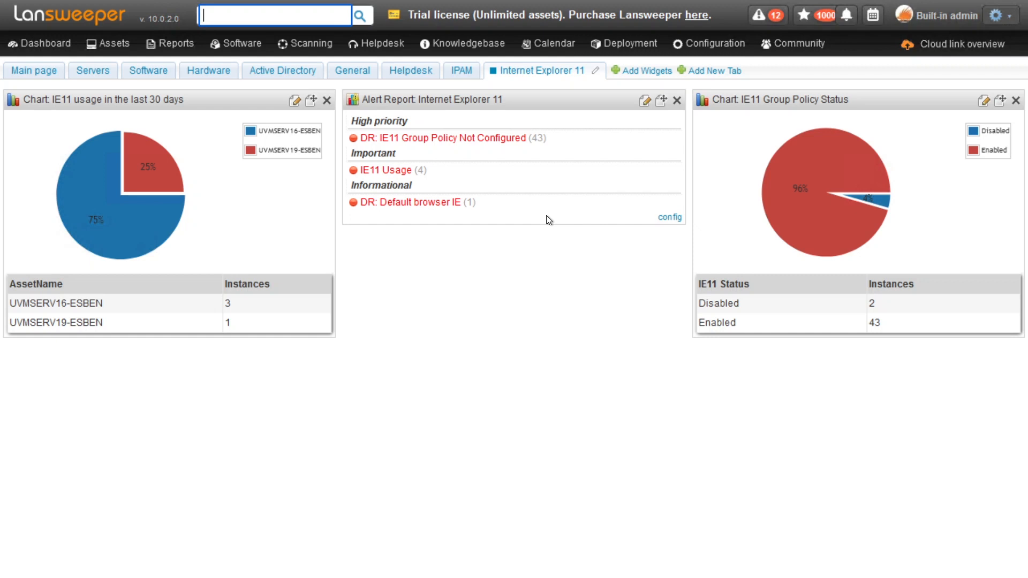
{"action": "mouse_move", "coordinate": [552, 281]}
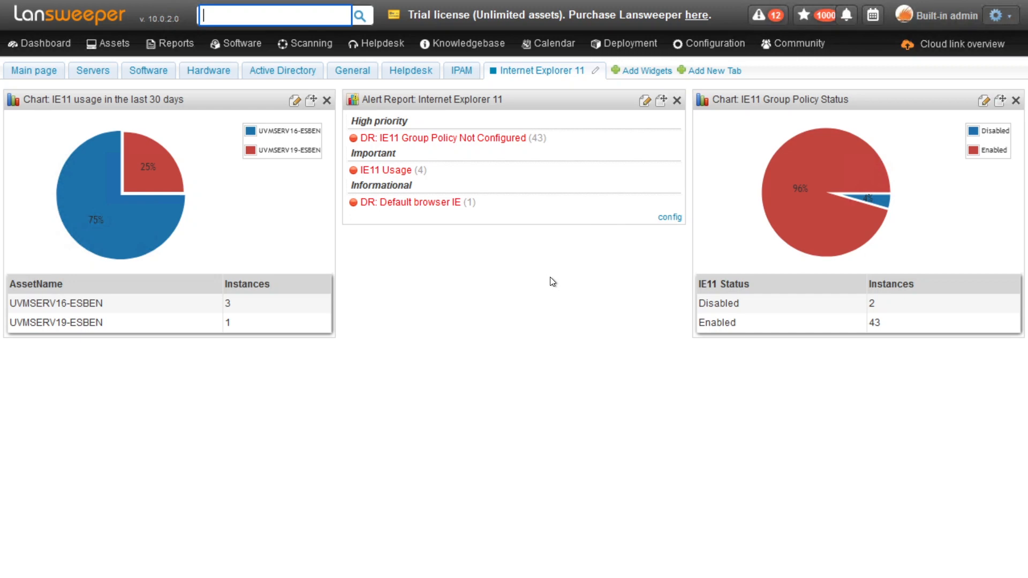